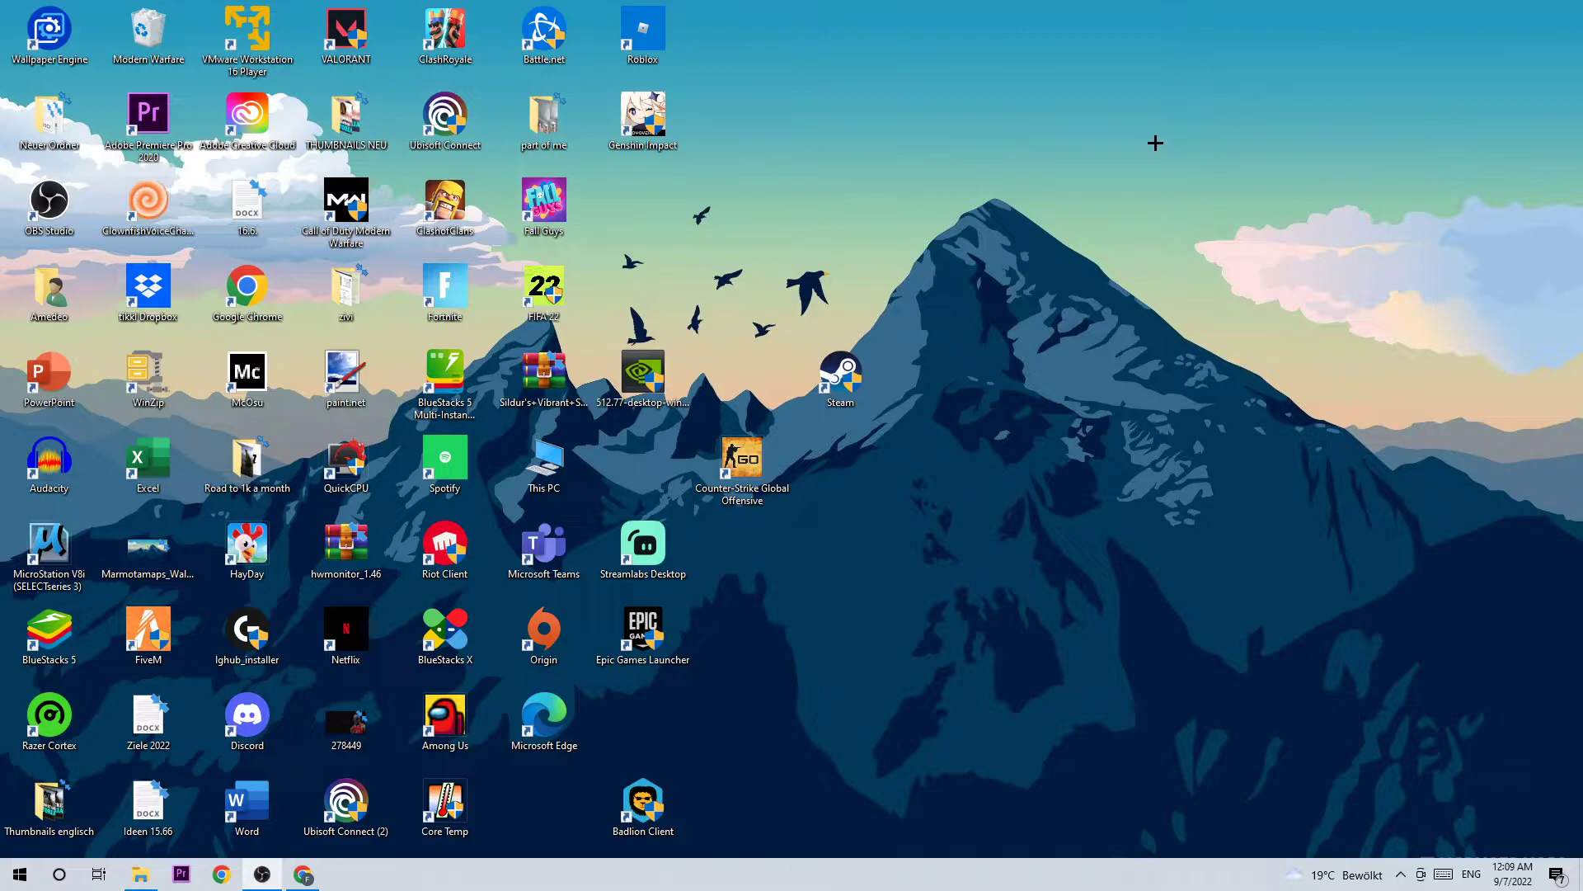
mouse_move(1098, 877)
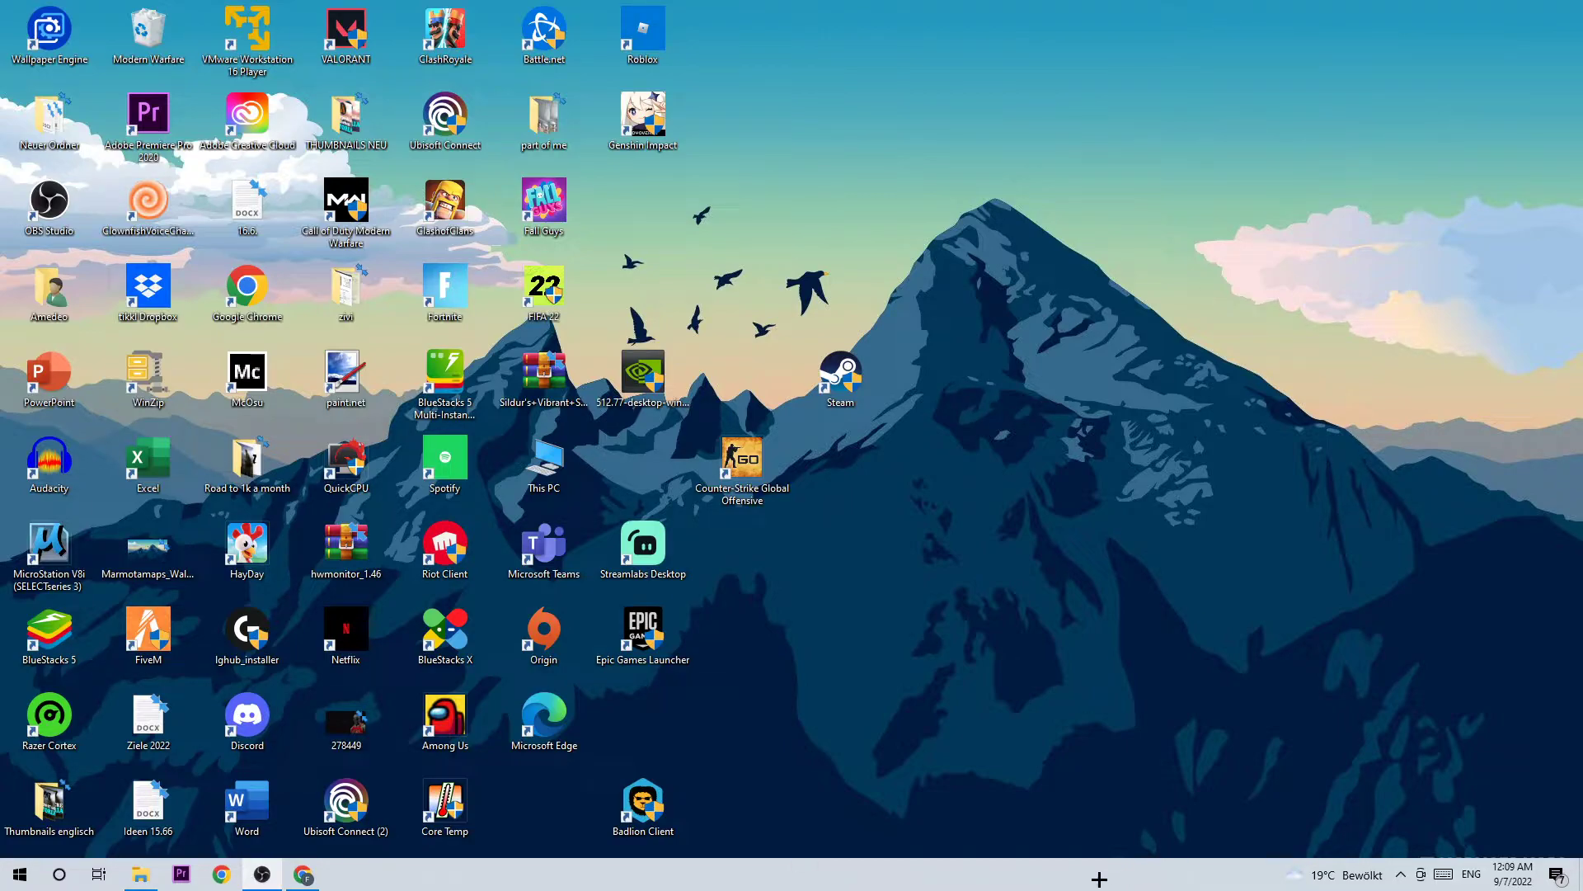
Go from the Start menu through Settings and System to the Sound page.
click(19, 873)
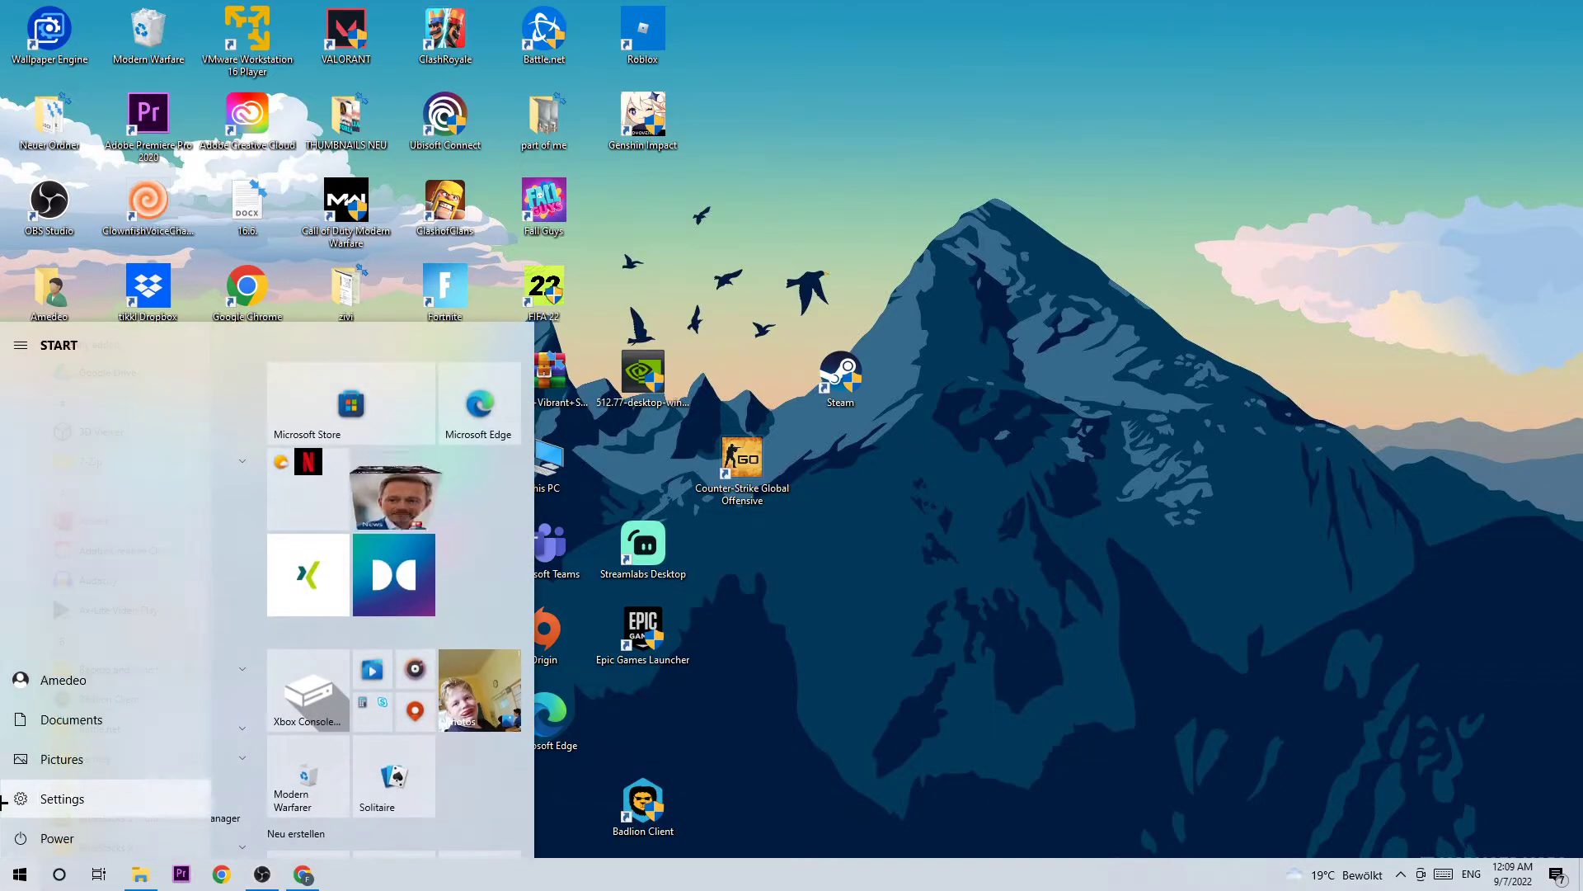
click(60, 797)
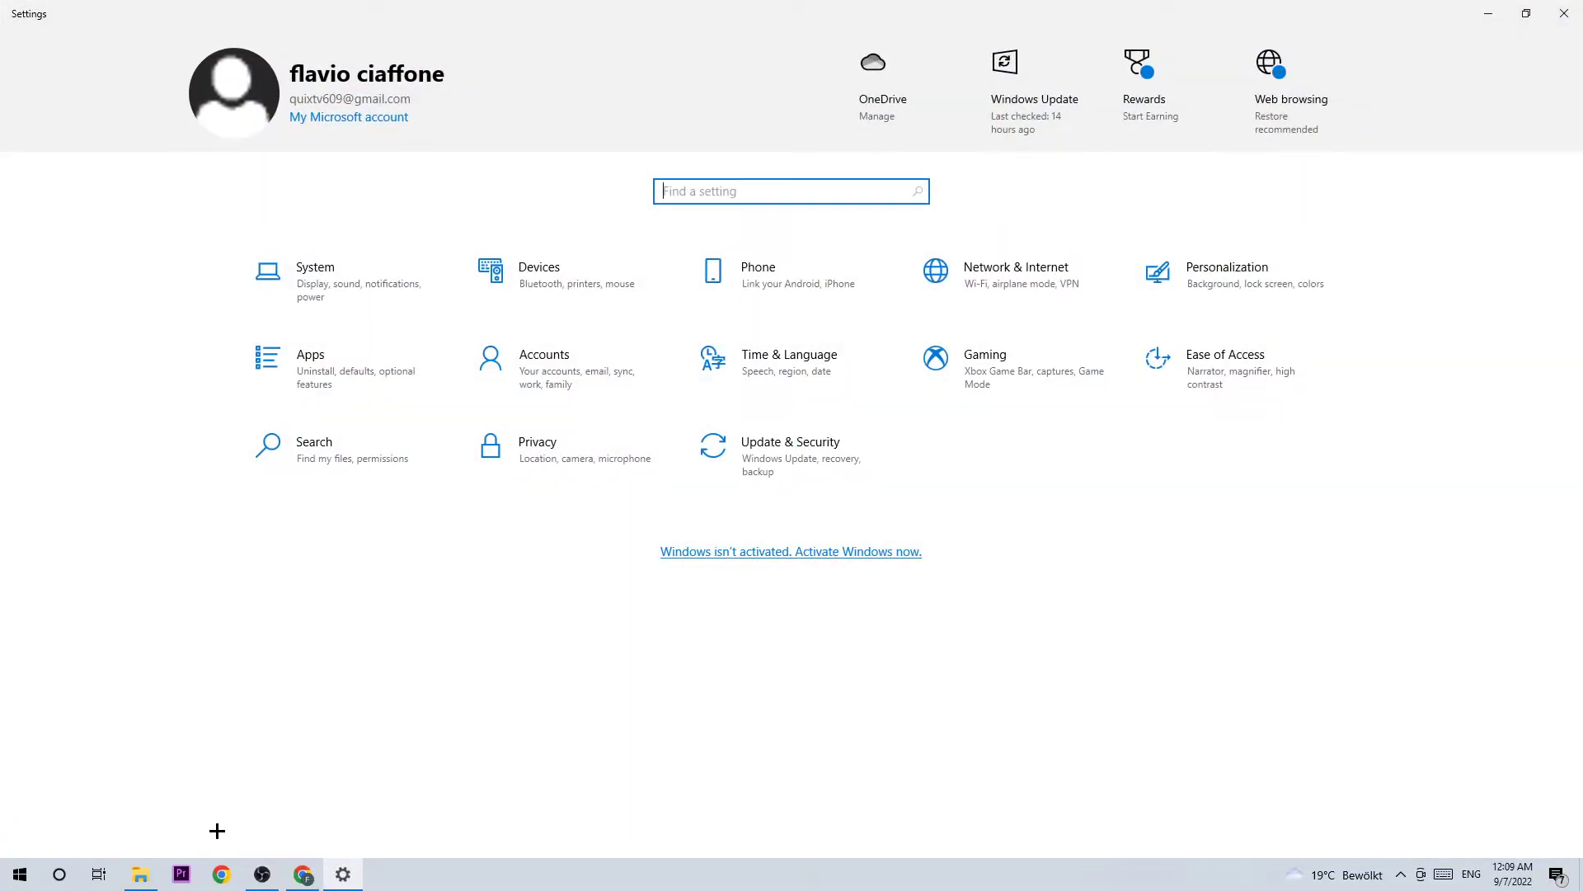
click(314, 278)
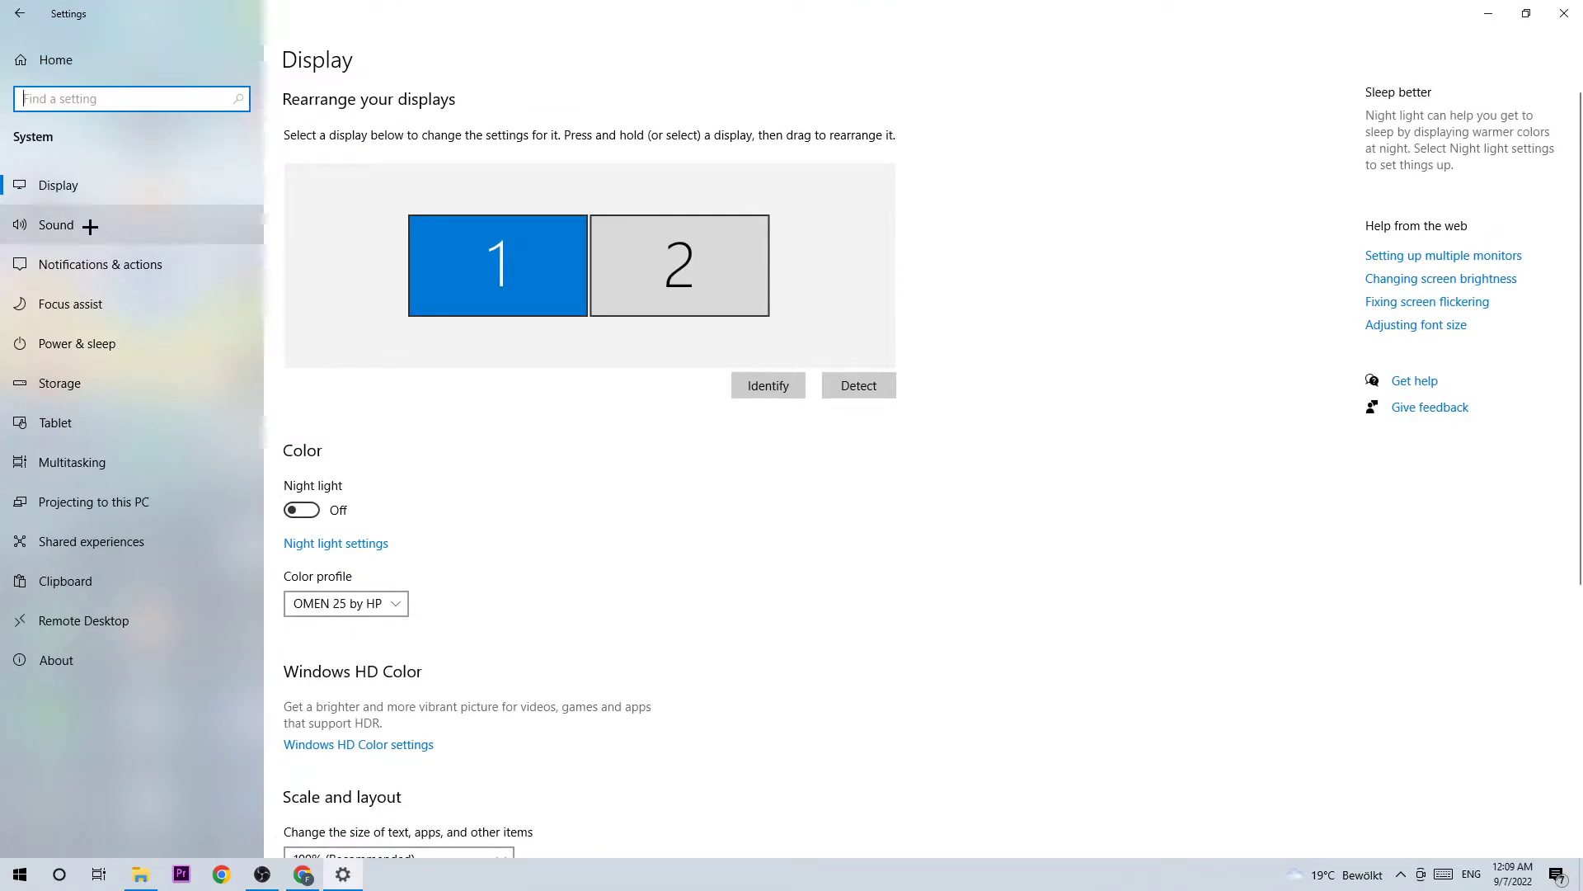
click(55, 224)
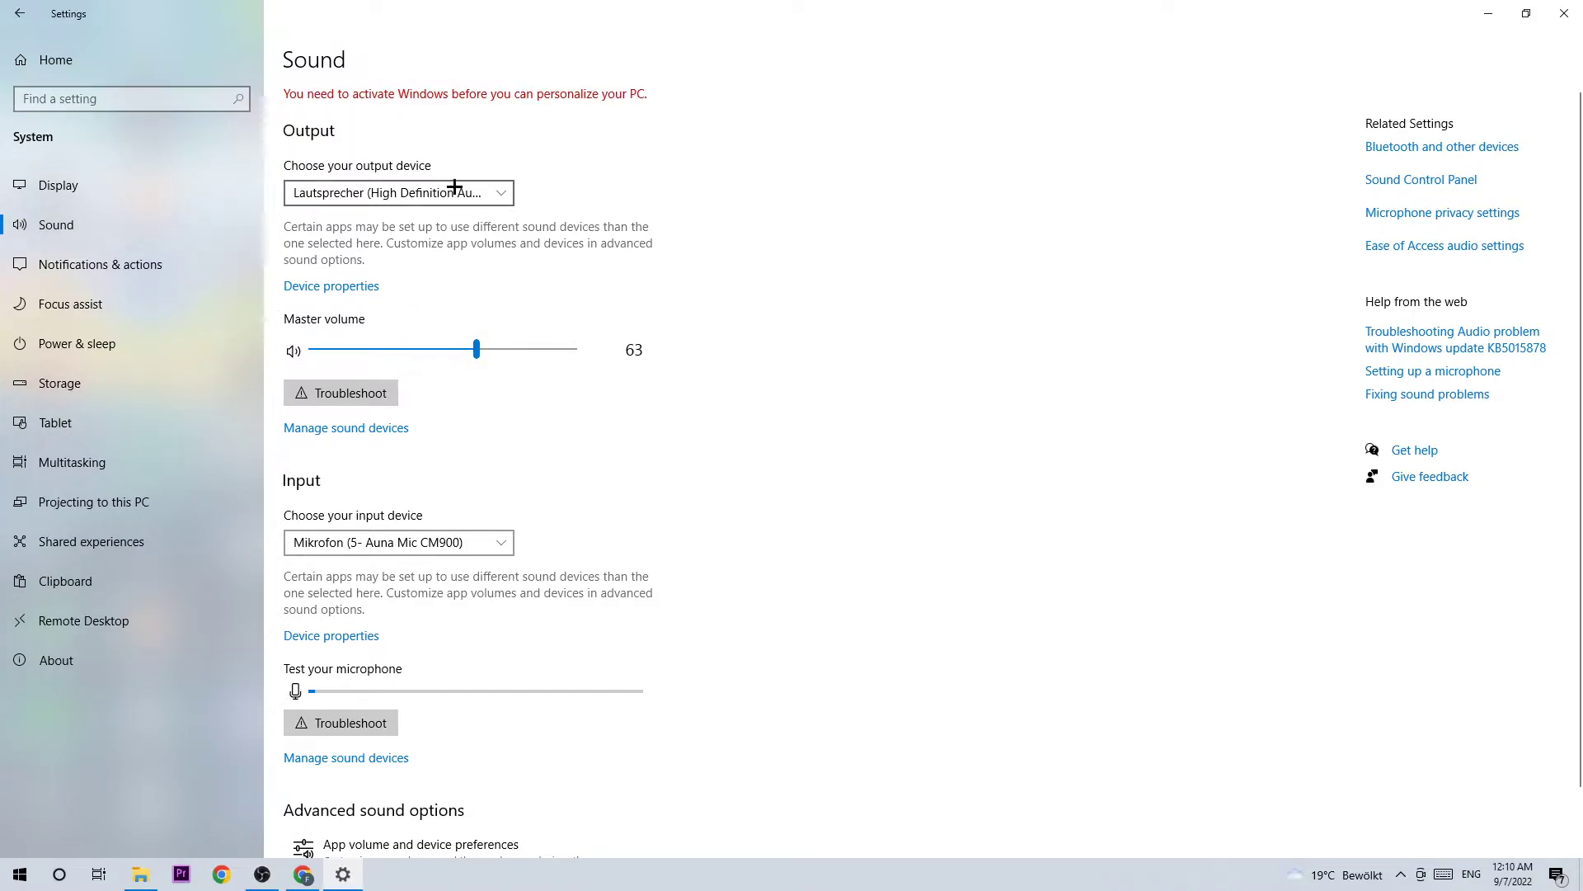
Keep the Lautsprecher as output and open its additional device properties window.
click(397, 192)
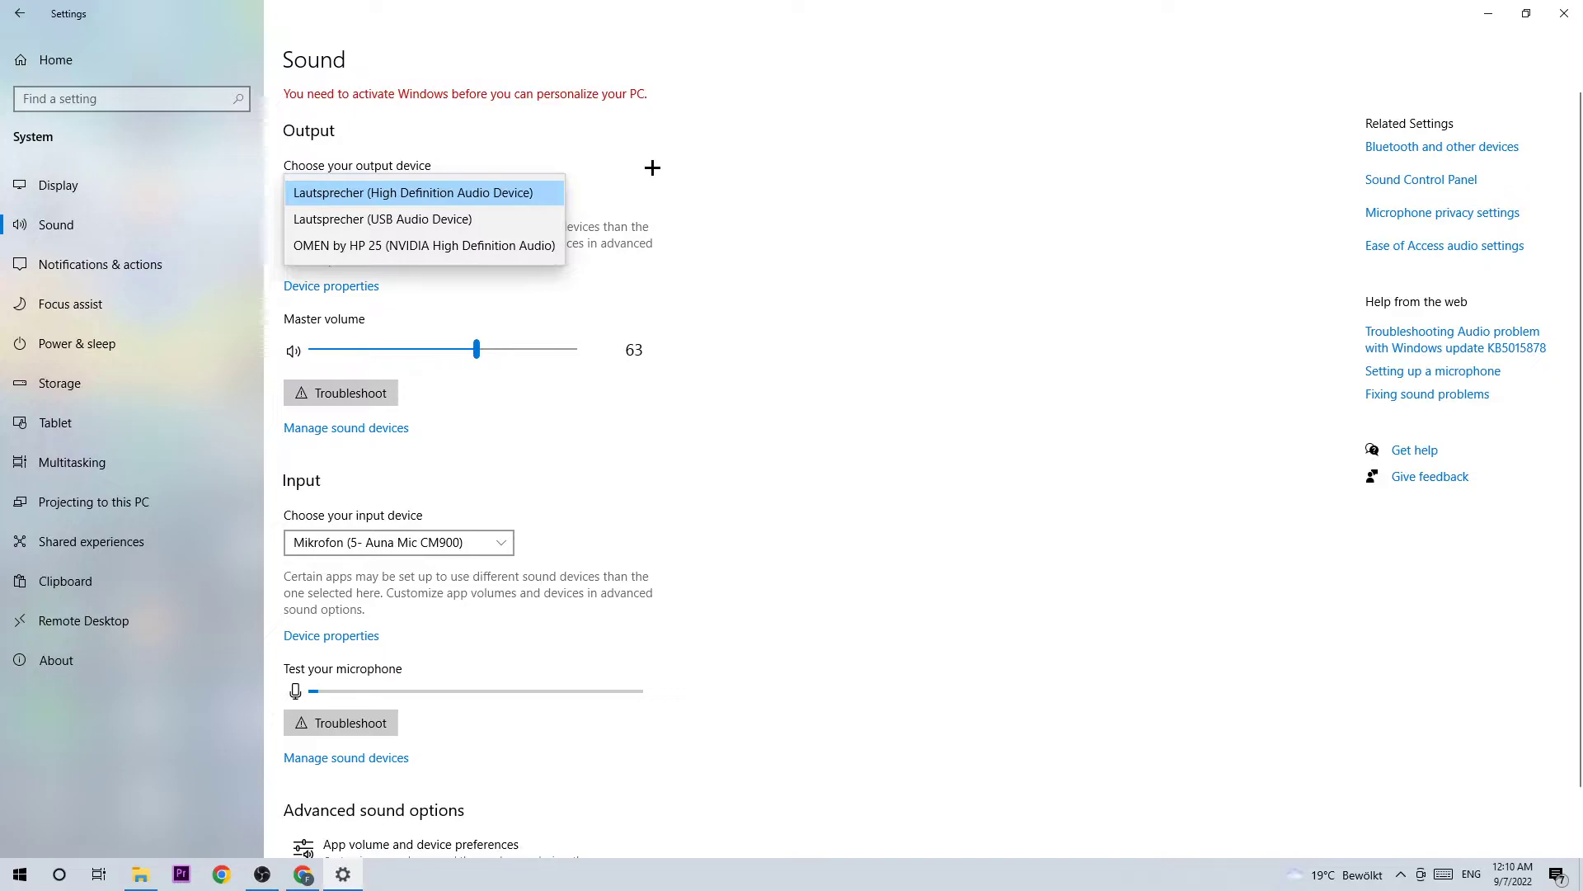
click(412, 192)
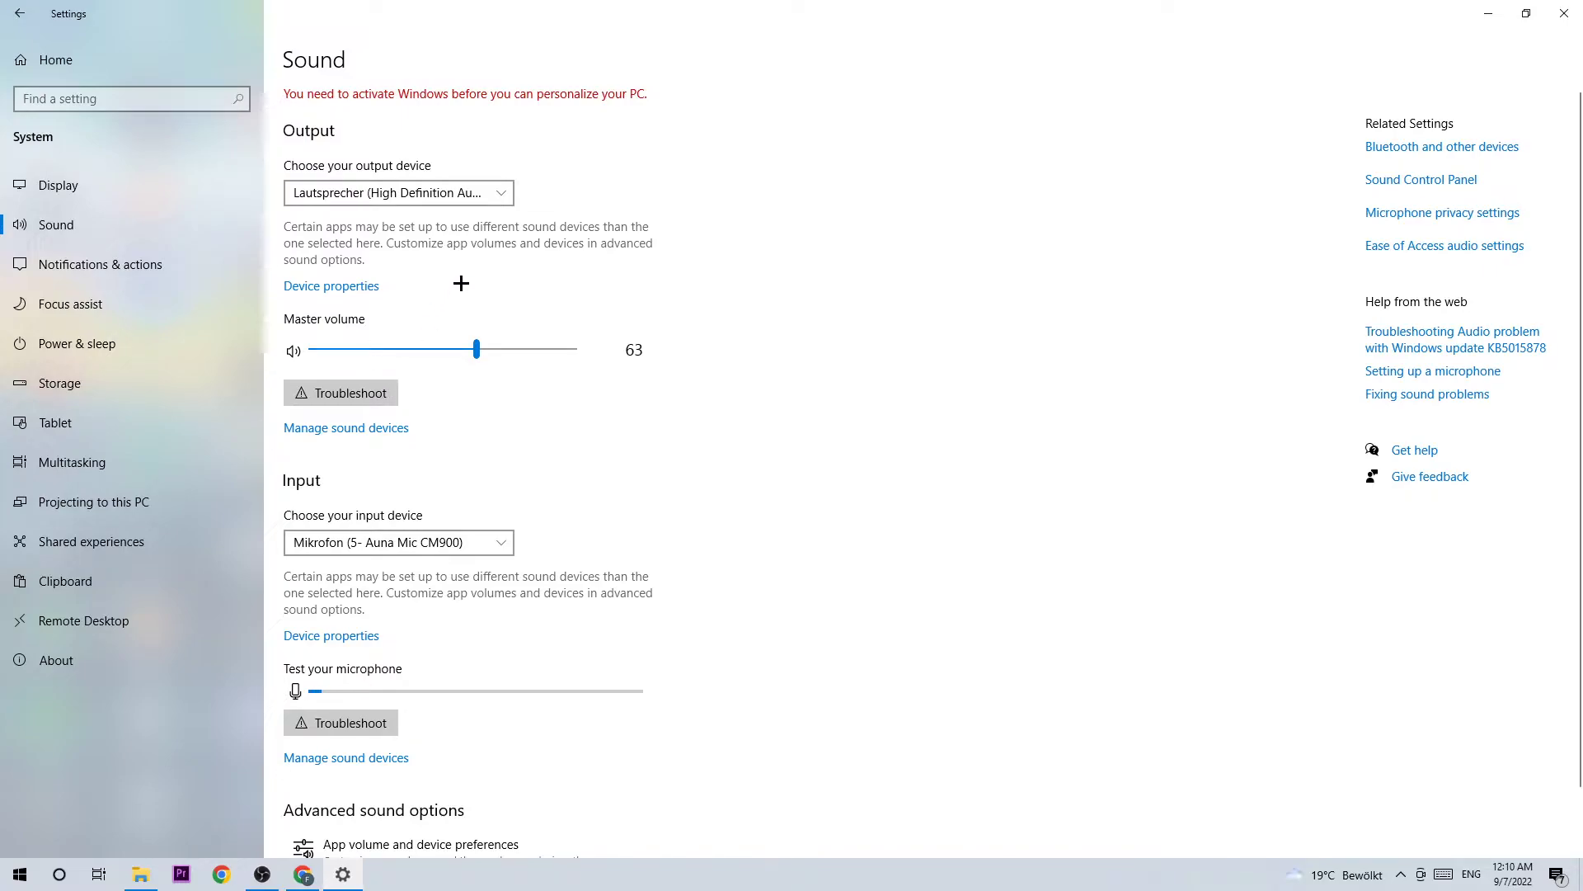
mouse_move(343, 287)
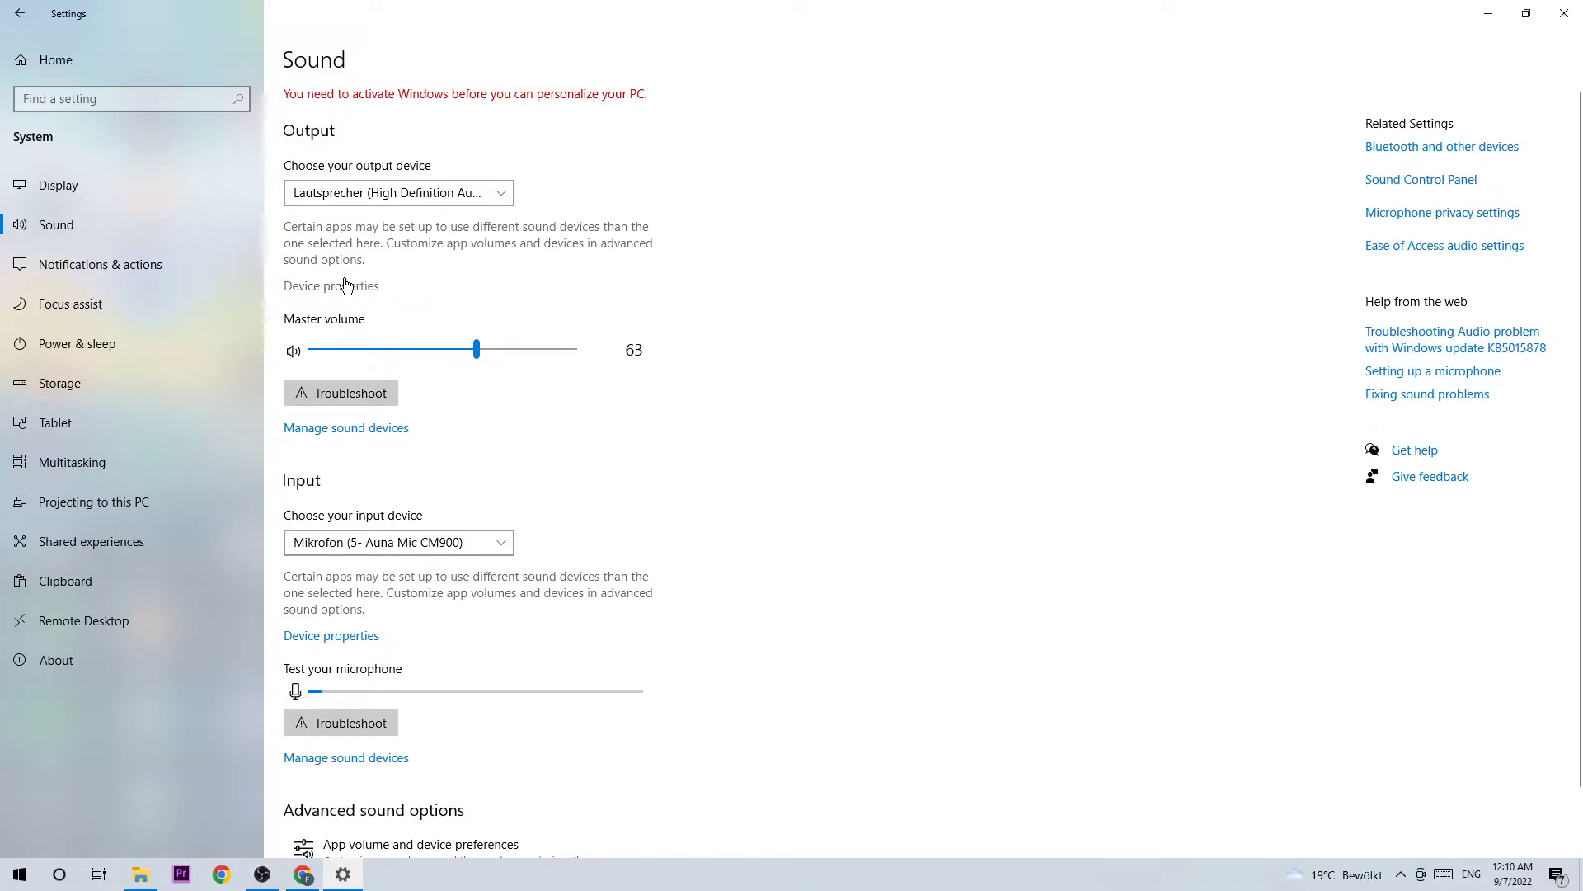
click(329, 286)
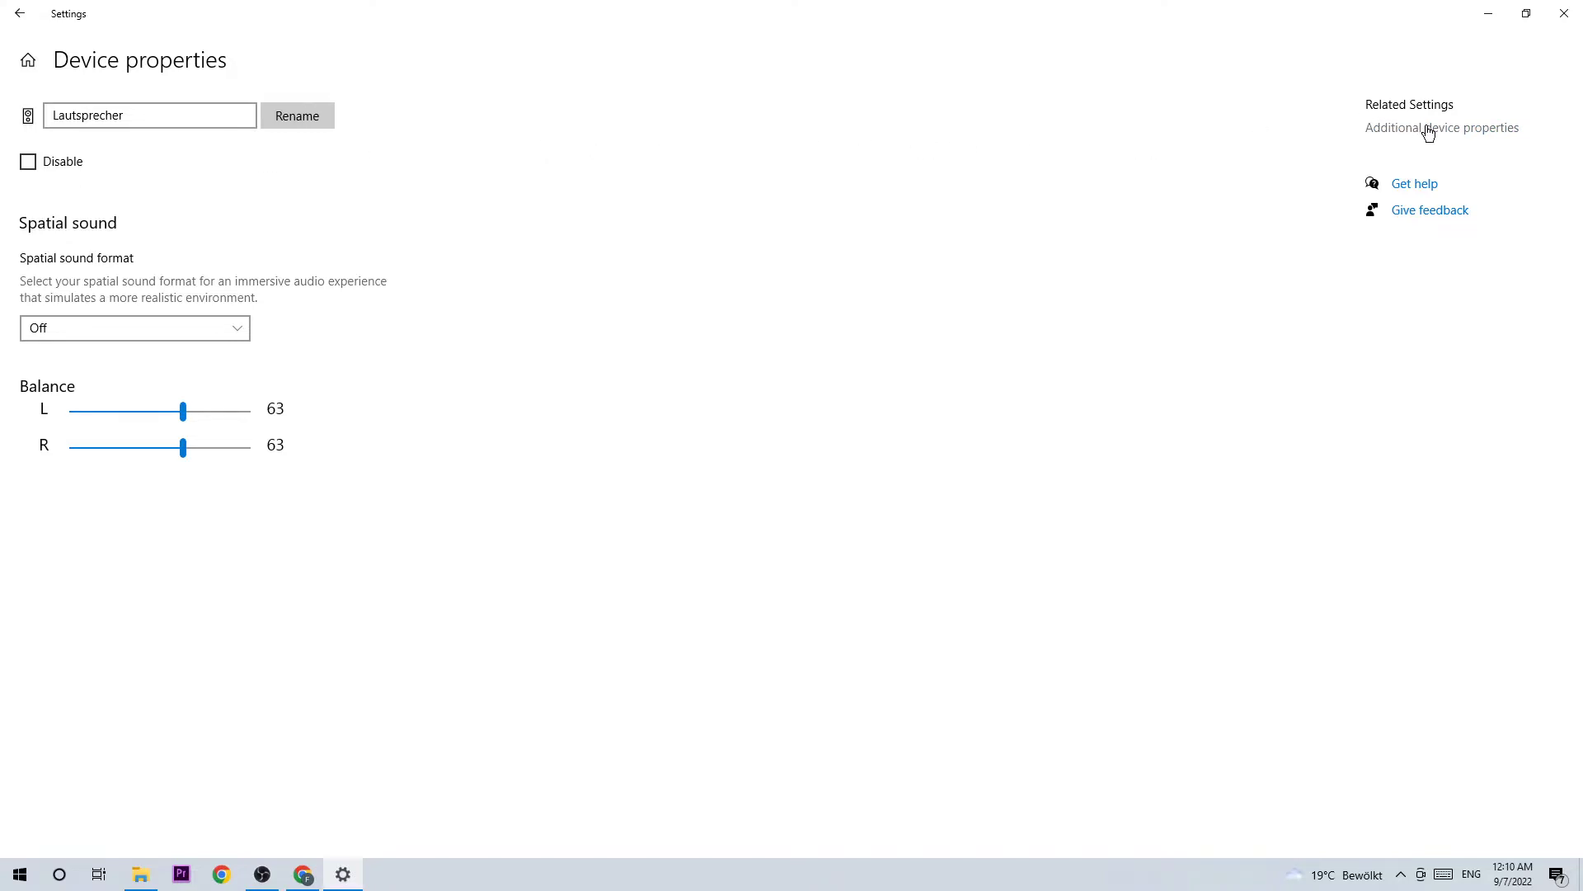
click(1441, 127)
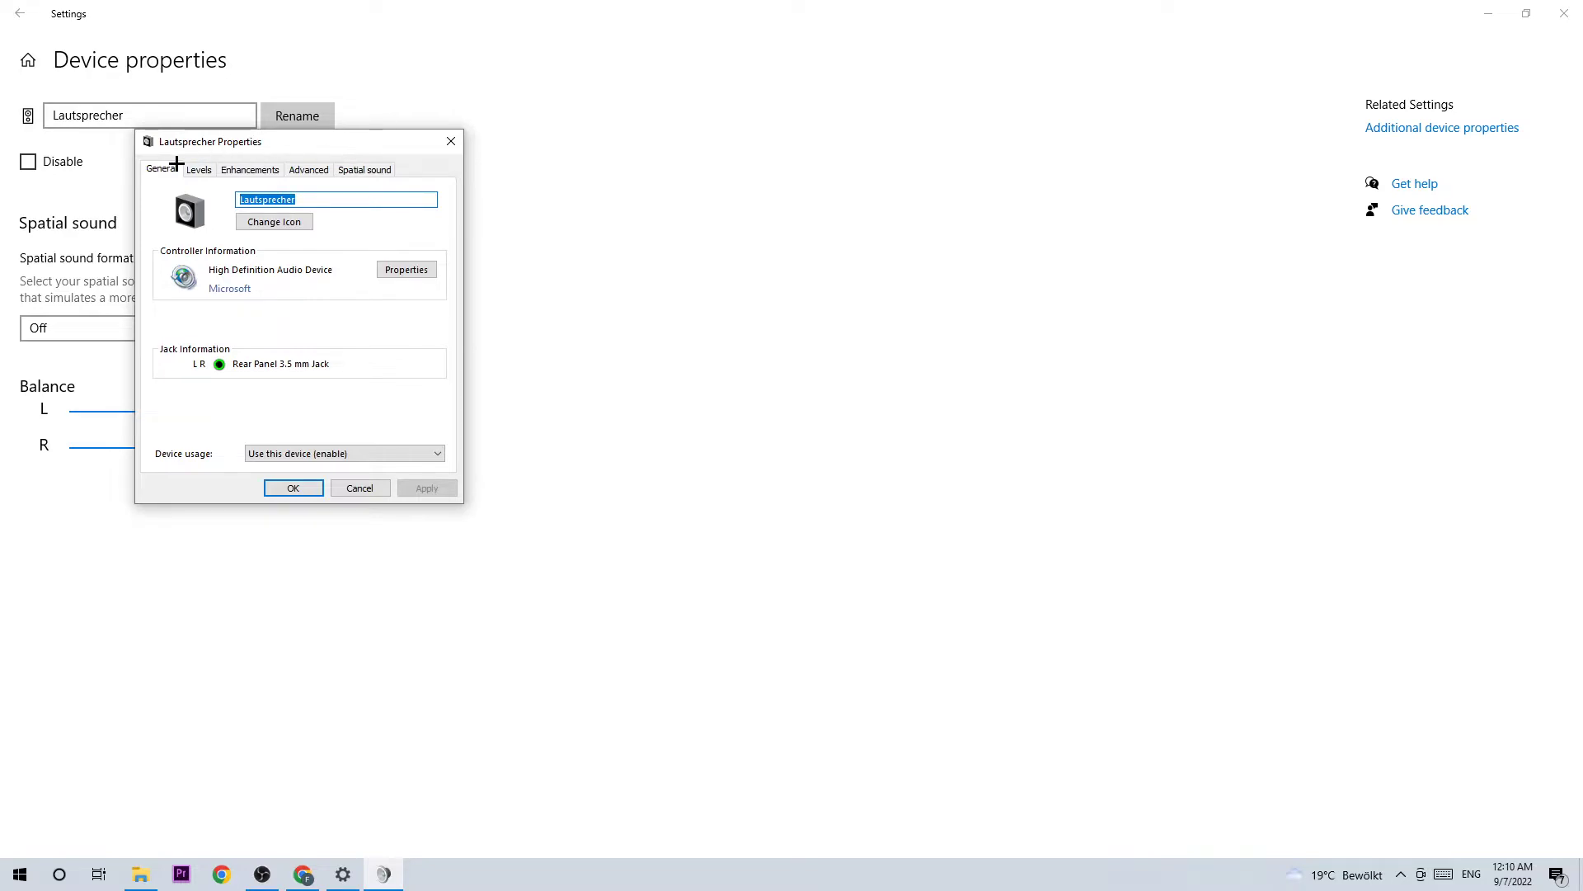
mouse_move(235, 464)
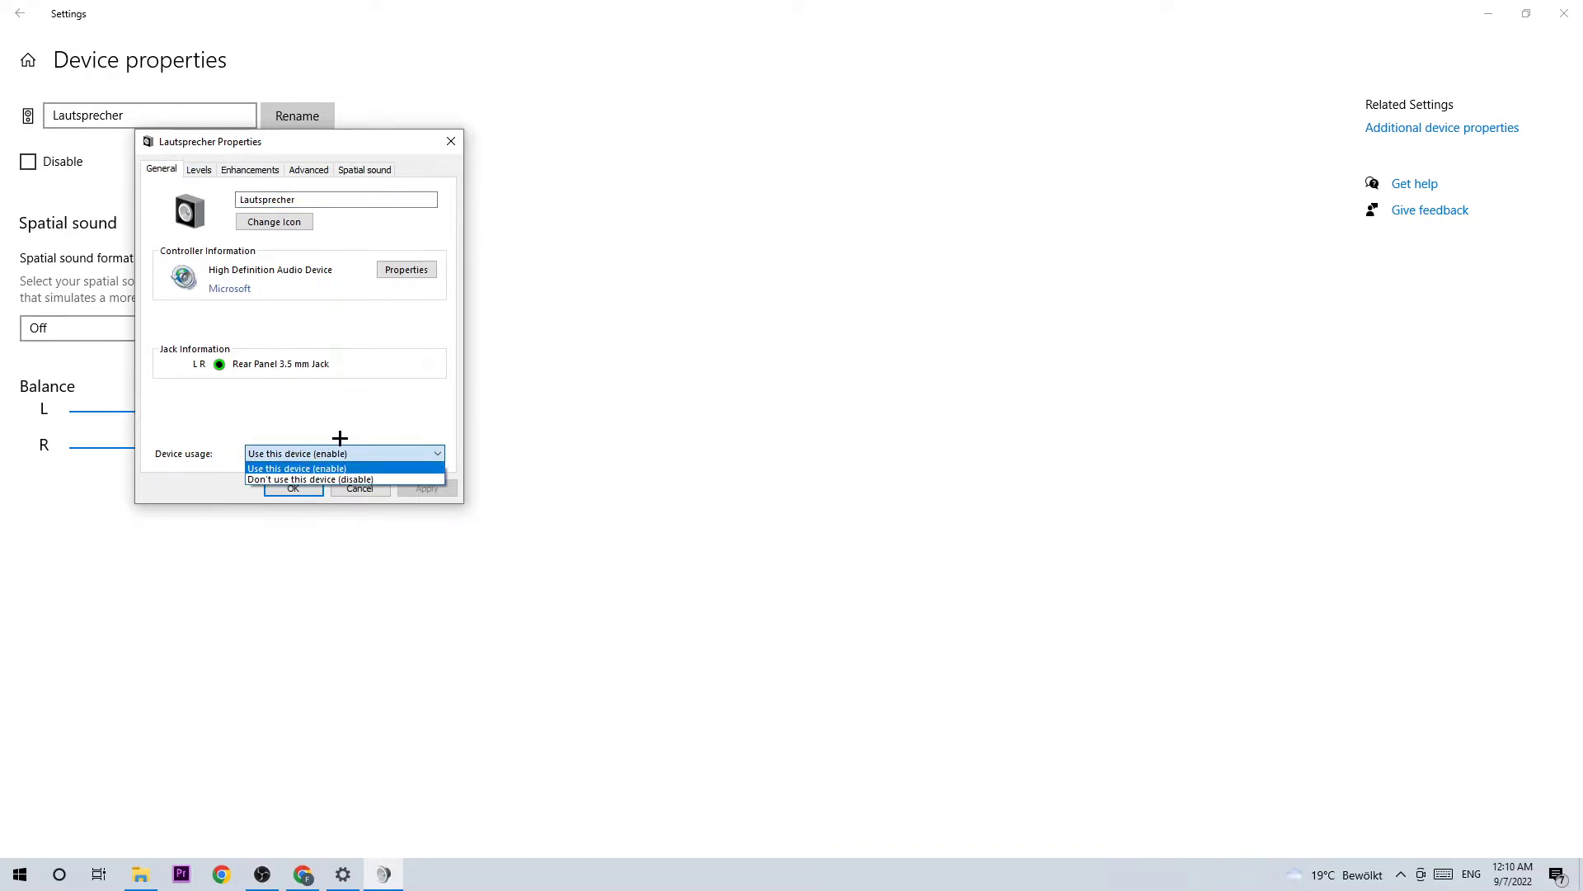
Confirm the speaker is enabled and check its volume level of 63.
click(296, 466)
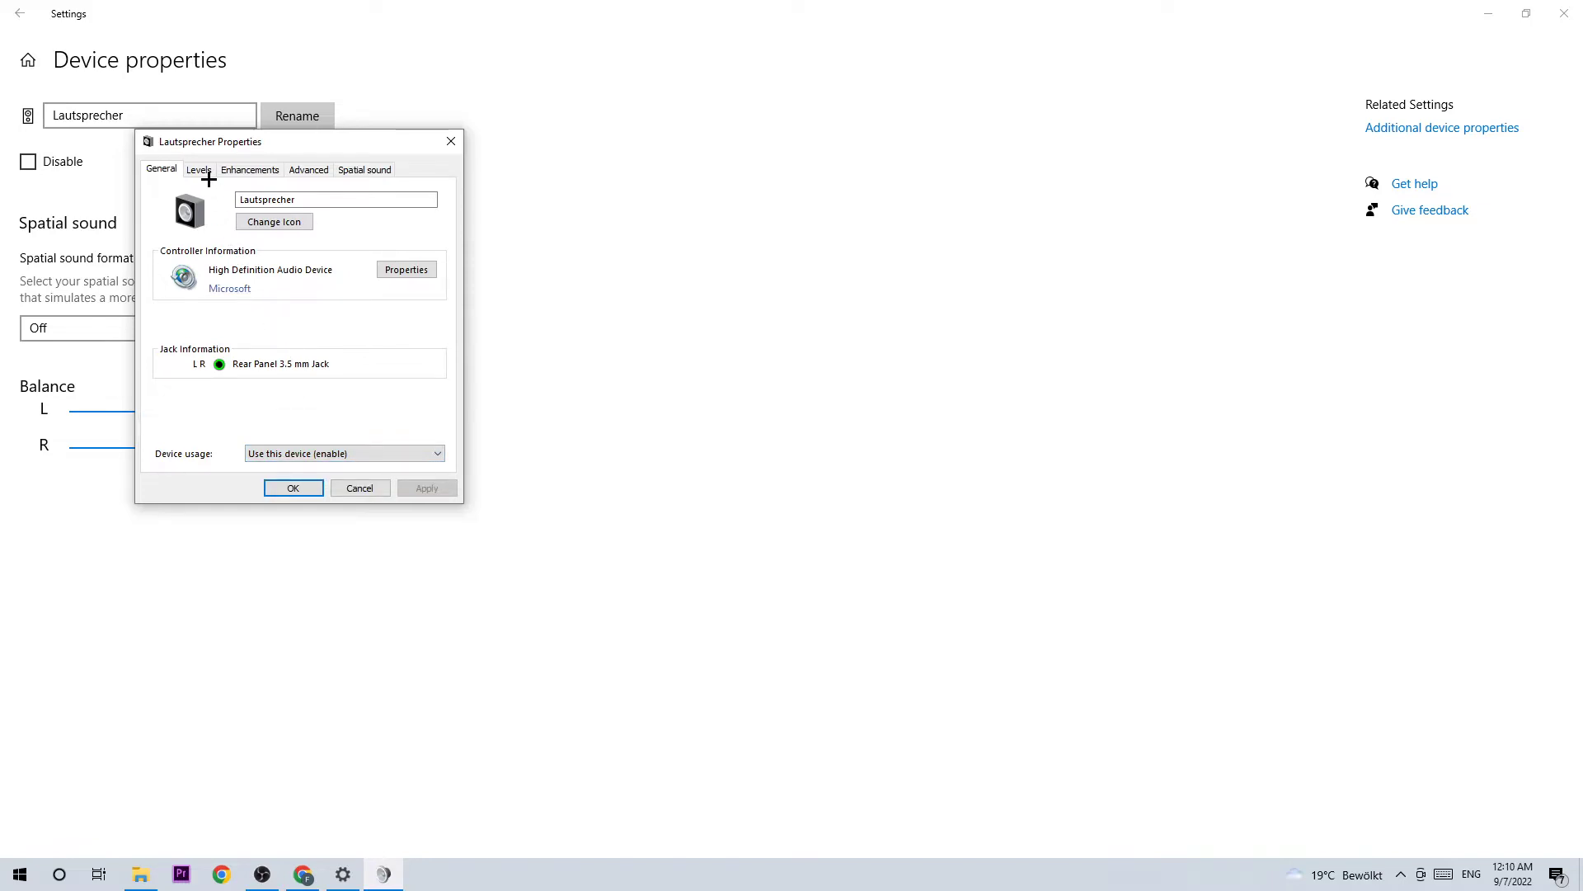
click(199, 168)
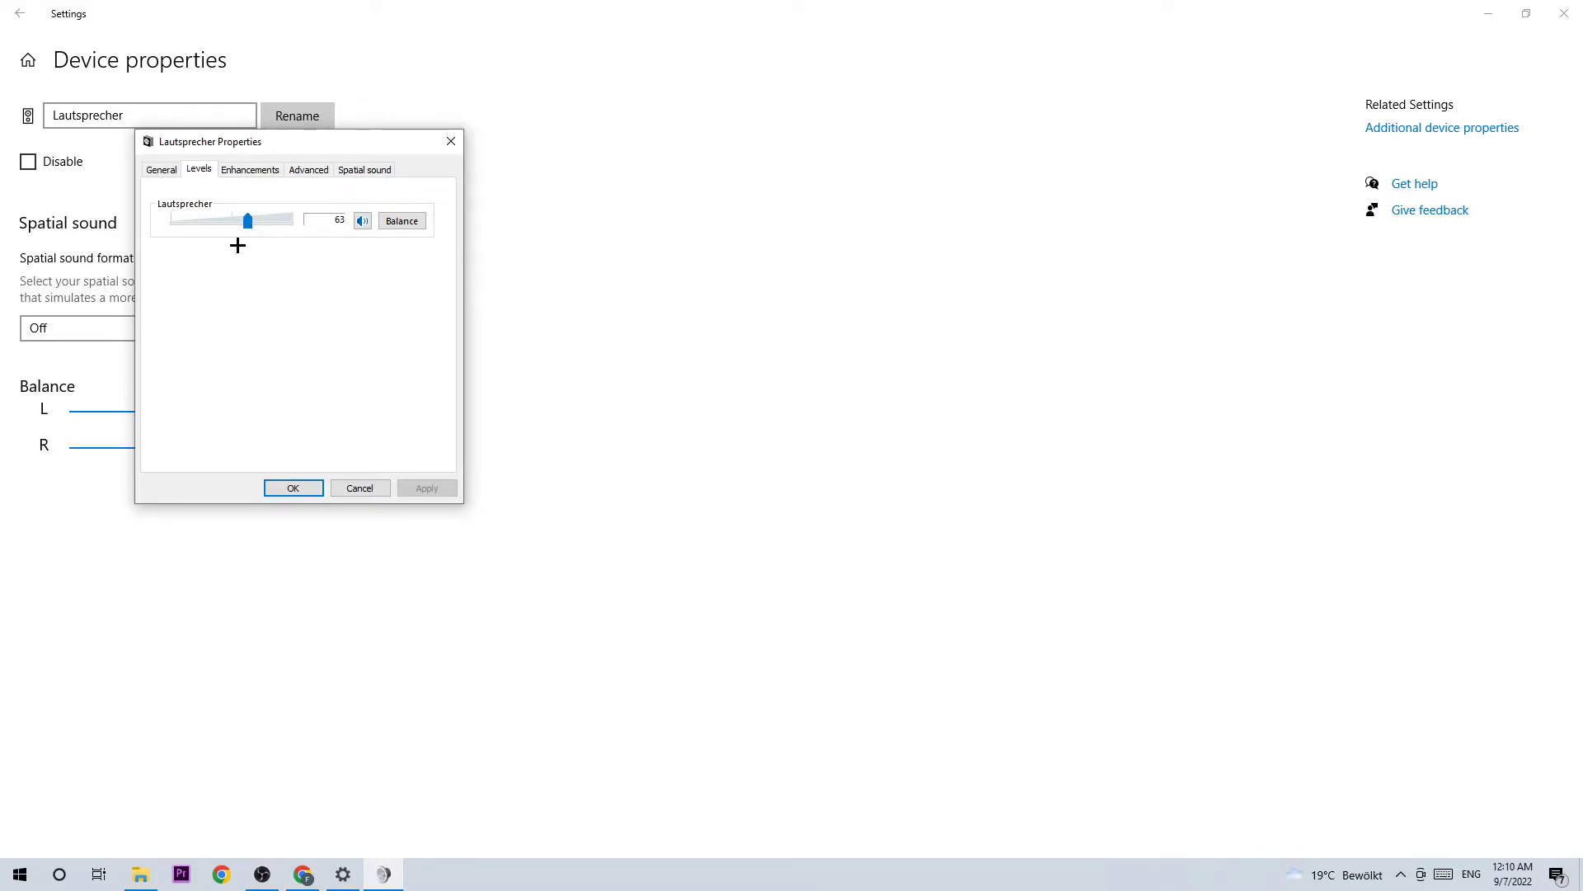
mouse_move(295, 162)
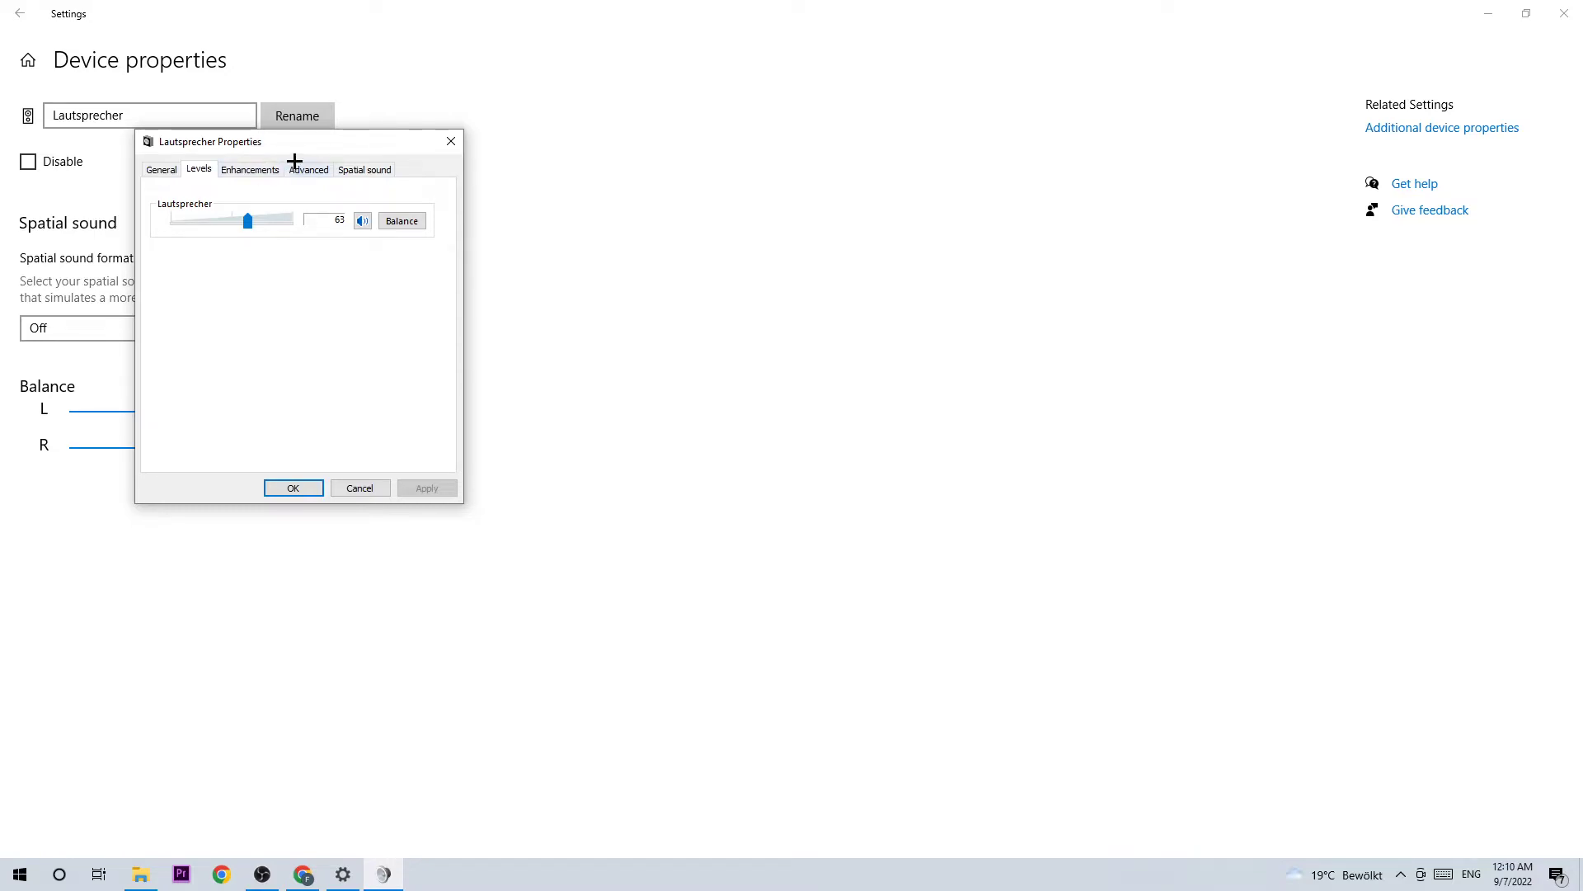
drag(212, 141, 540, 141)
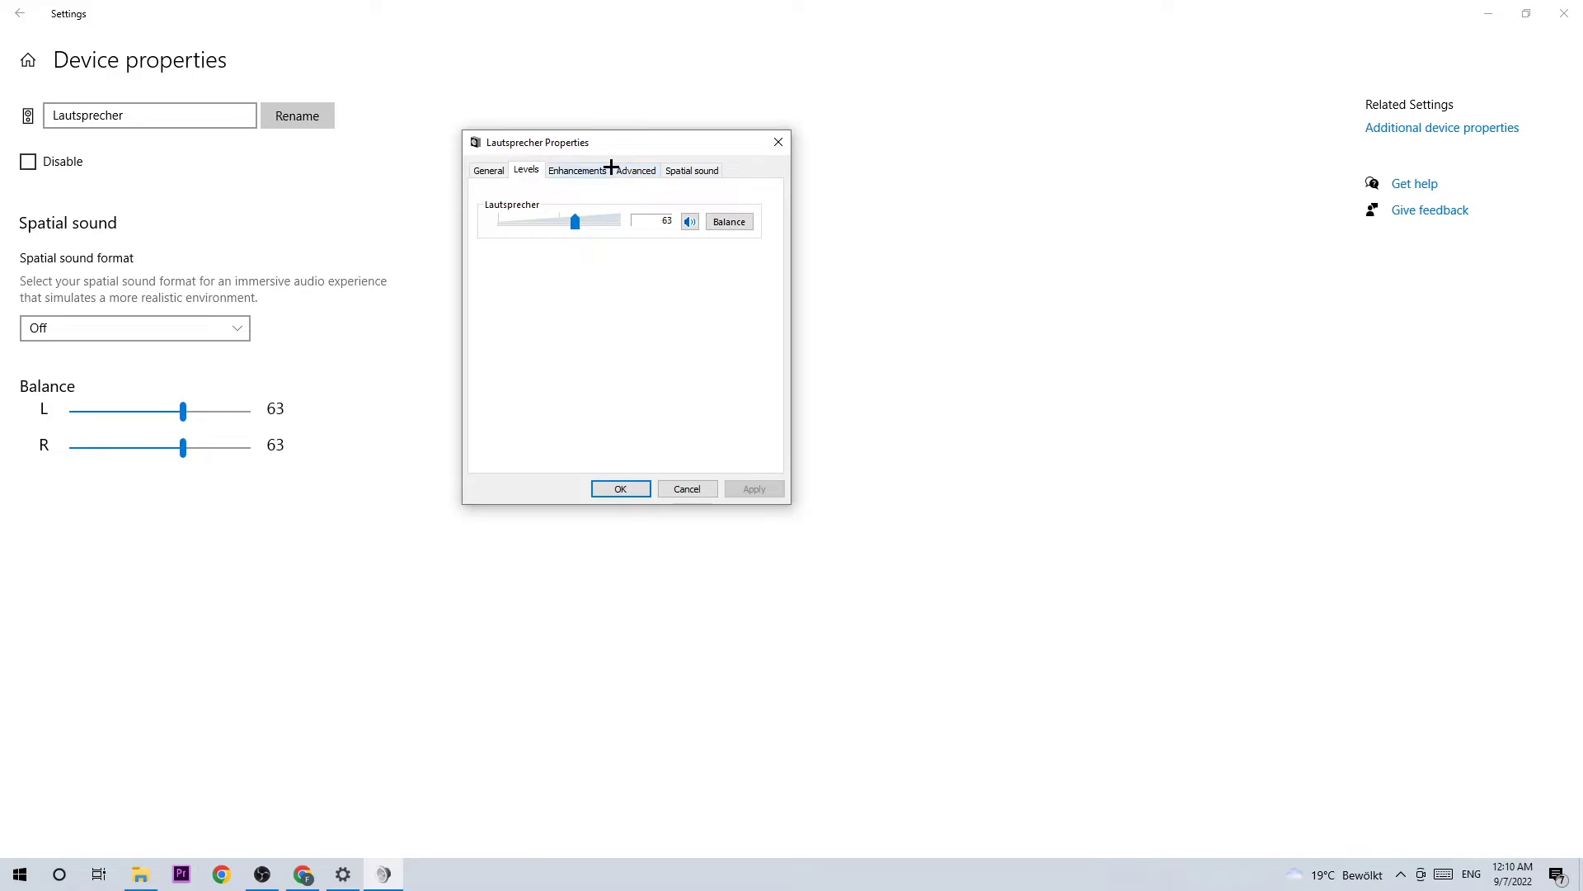
Keep the speaker's default format at 16 bit, 48000 Hz and close Properties.
click(635, 170)
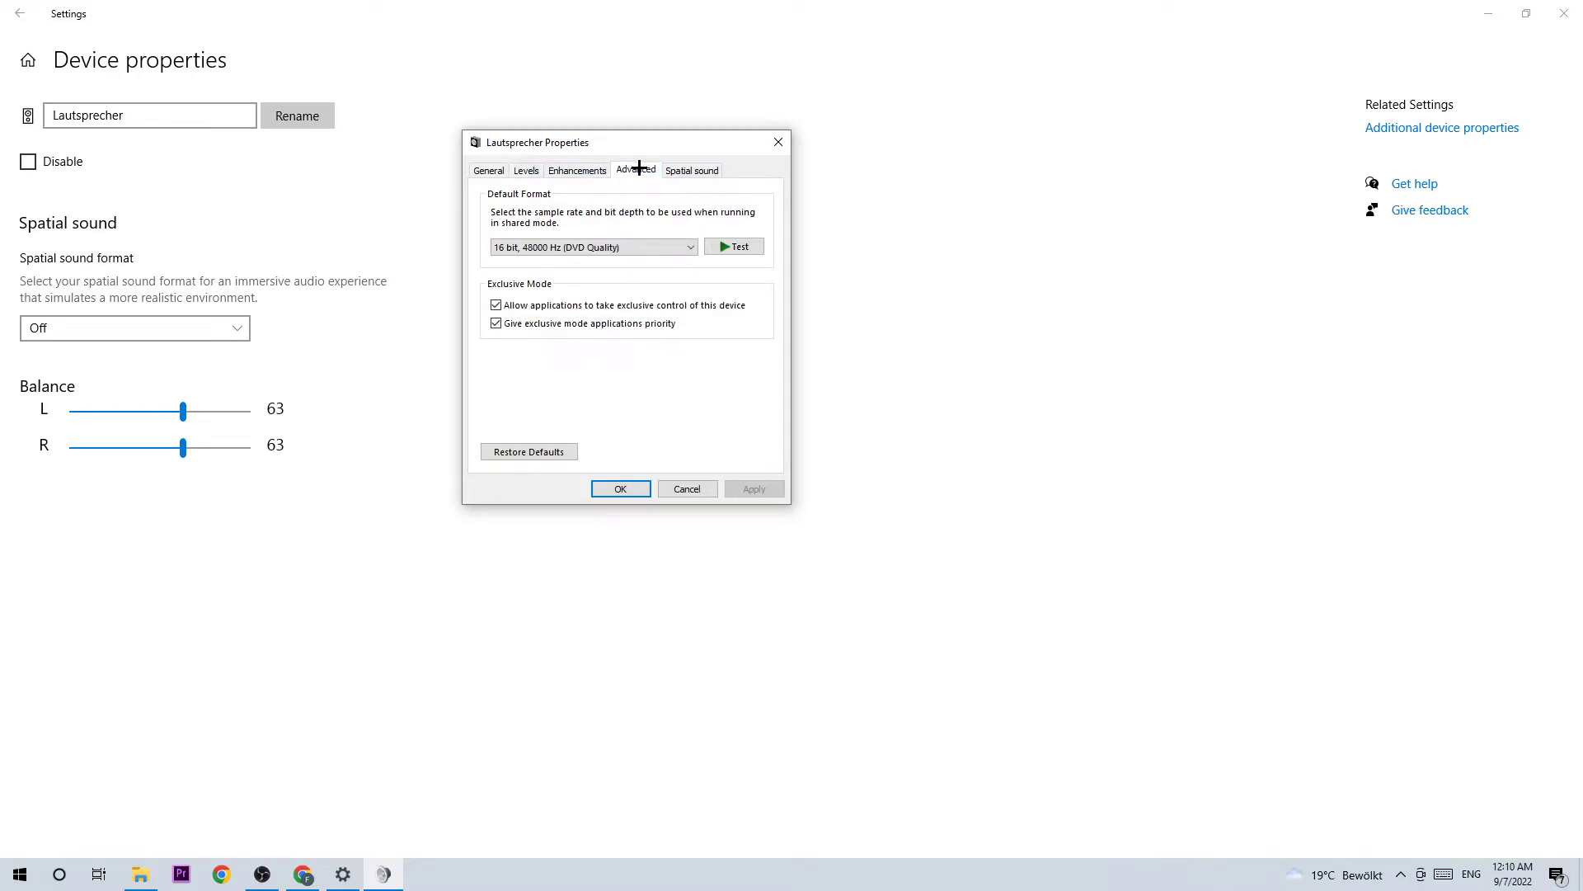
click(592, 247)
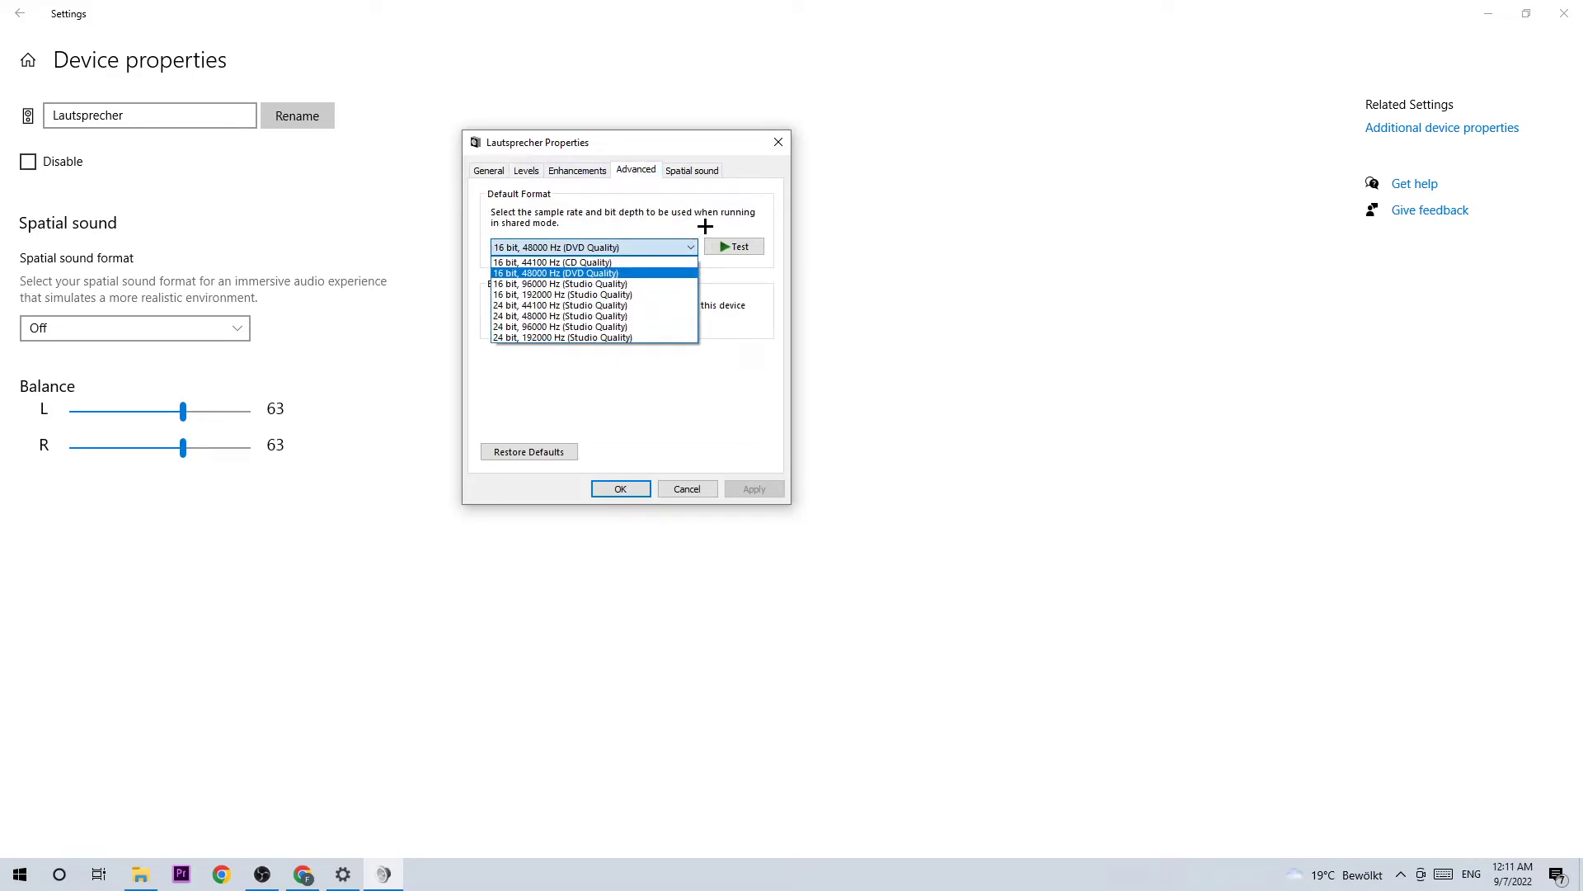
click(554, 273)
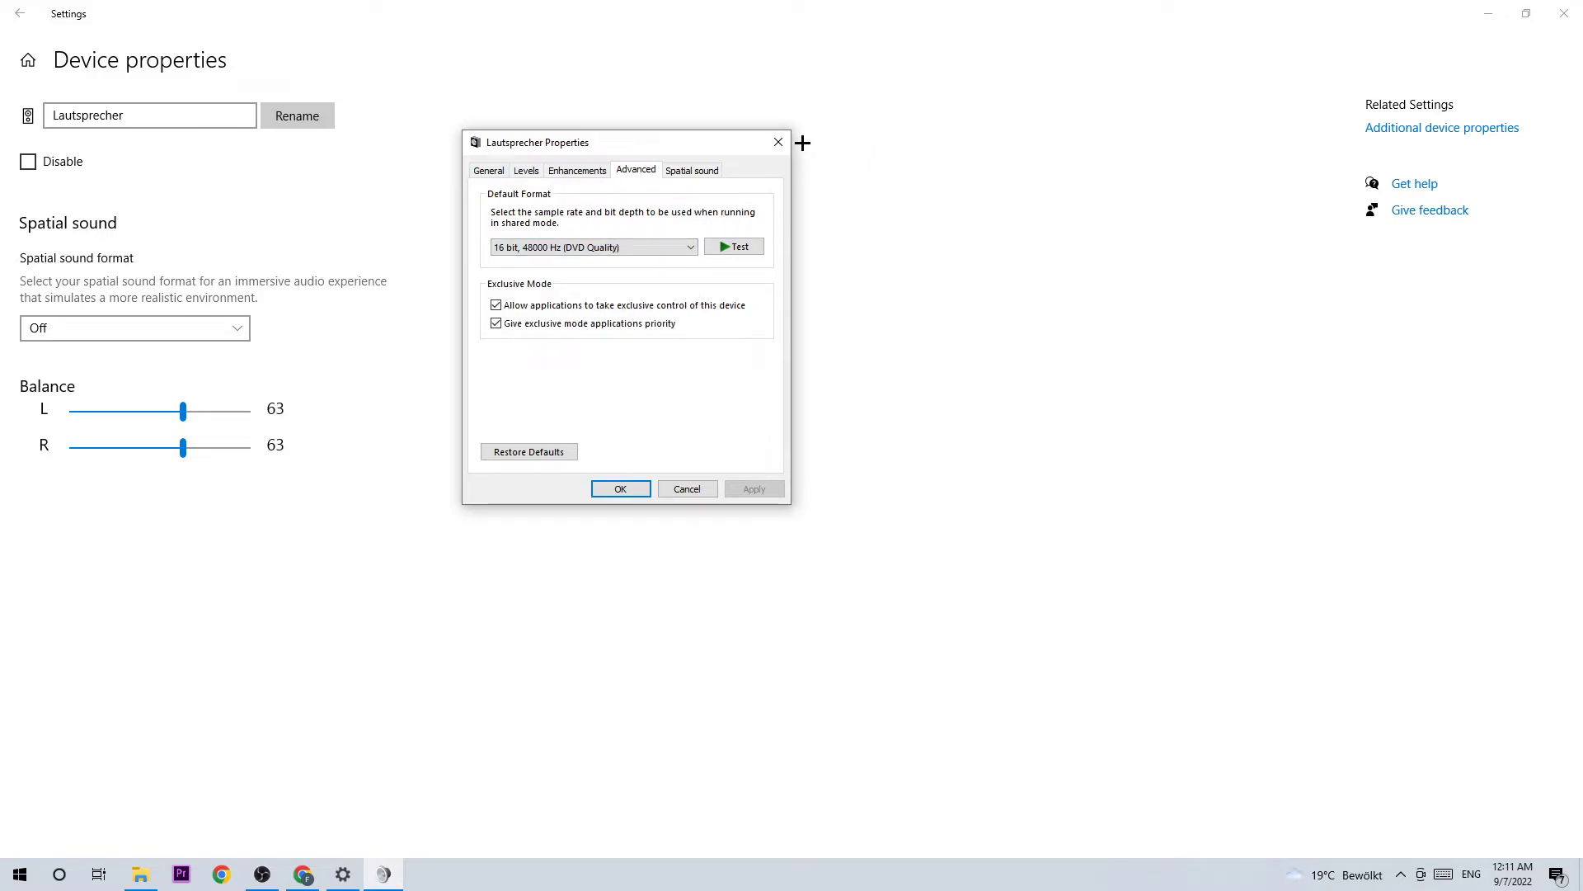
mouse_move(777, 140)
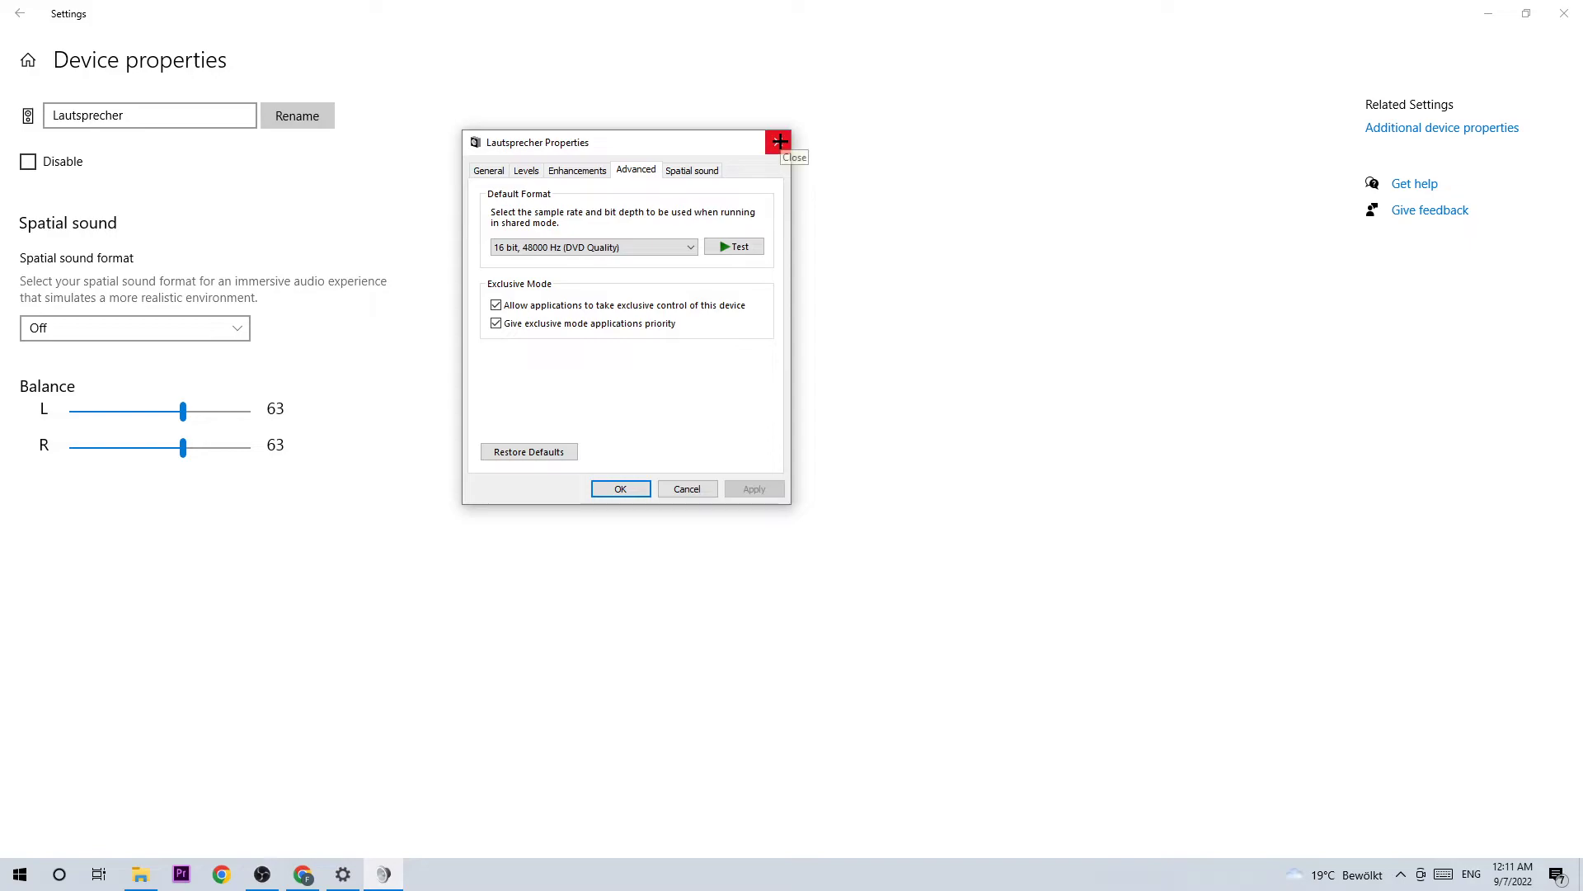
click(777, 140)
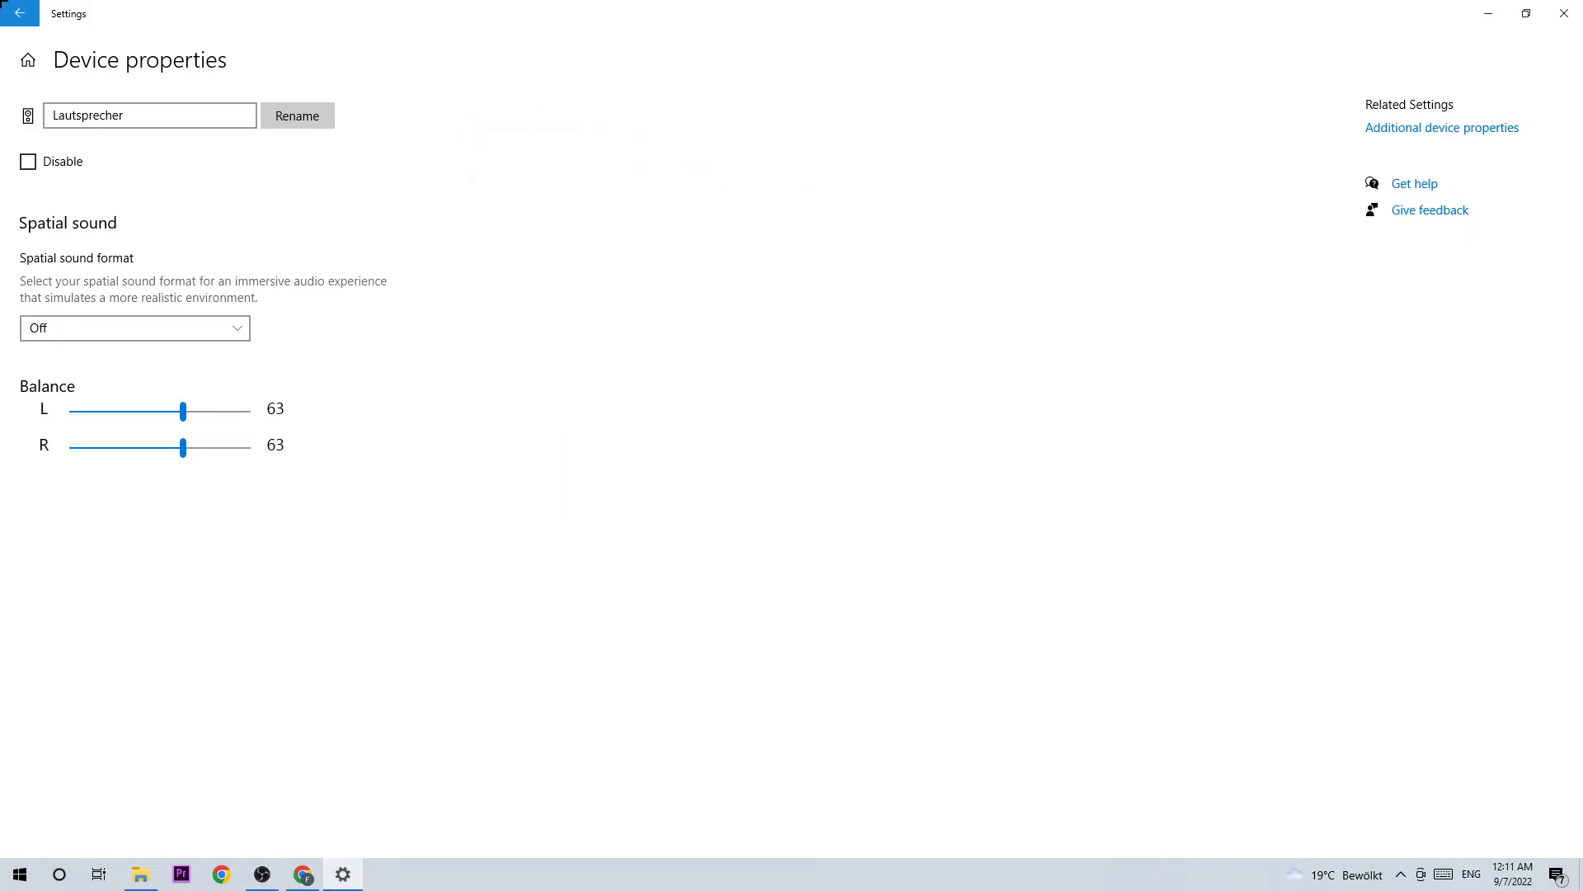
Keep Auna Mic CM900 as input and open its device properties page.
click(19, 14)
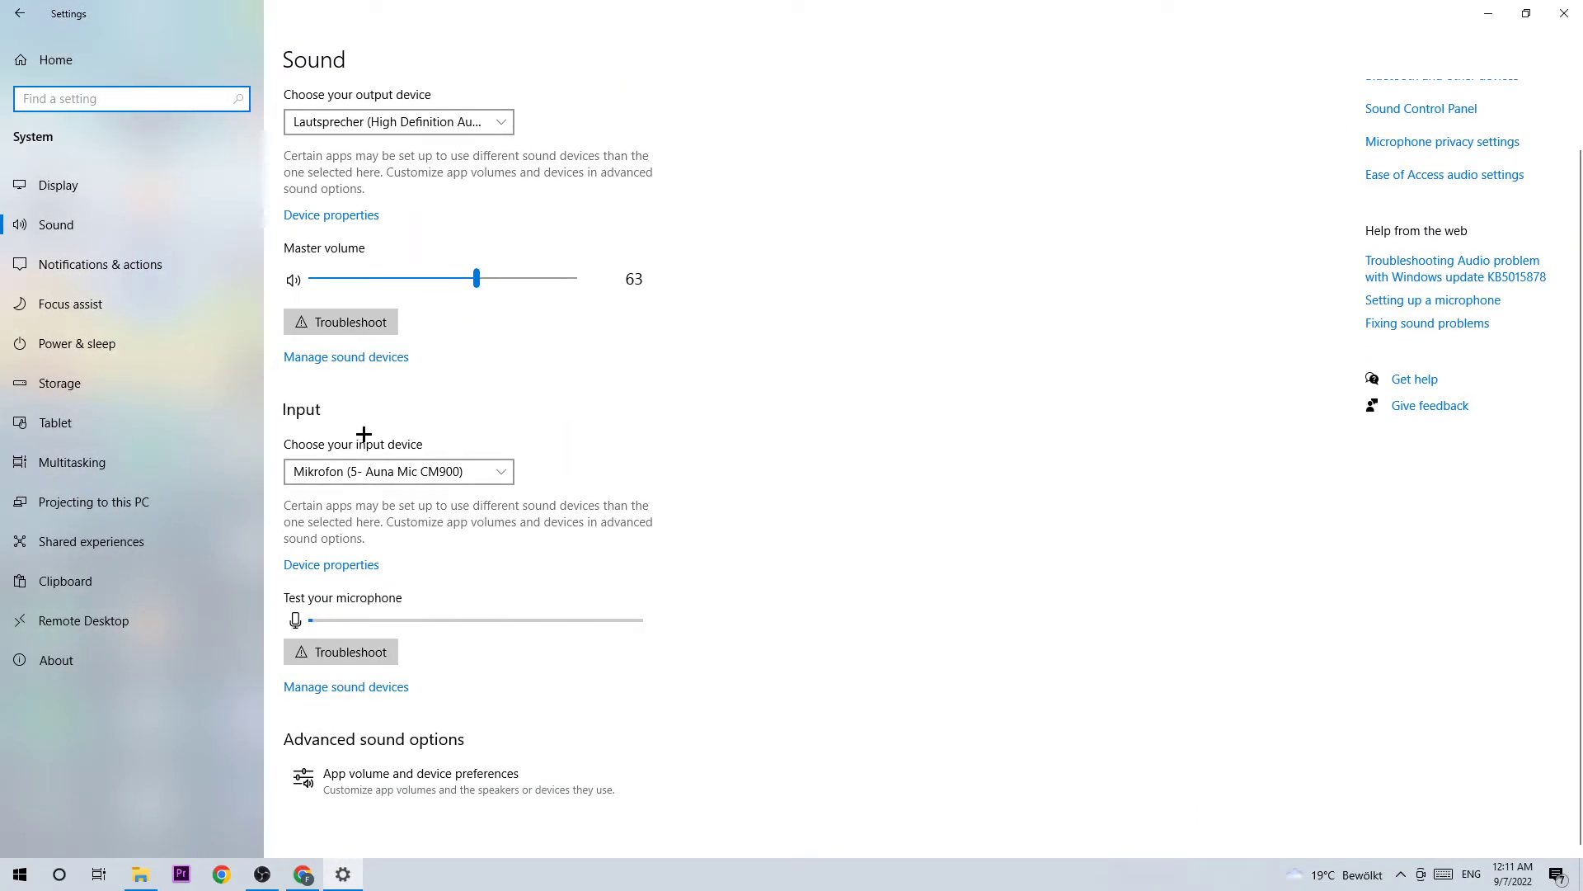
click(398, 471)
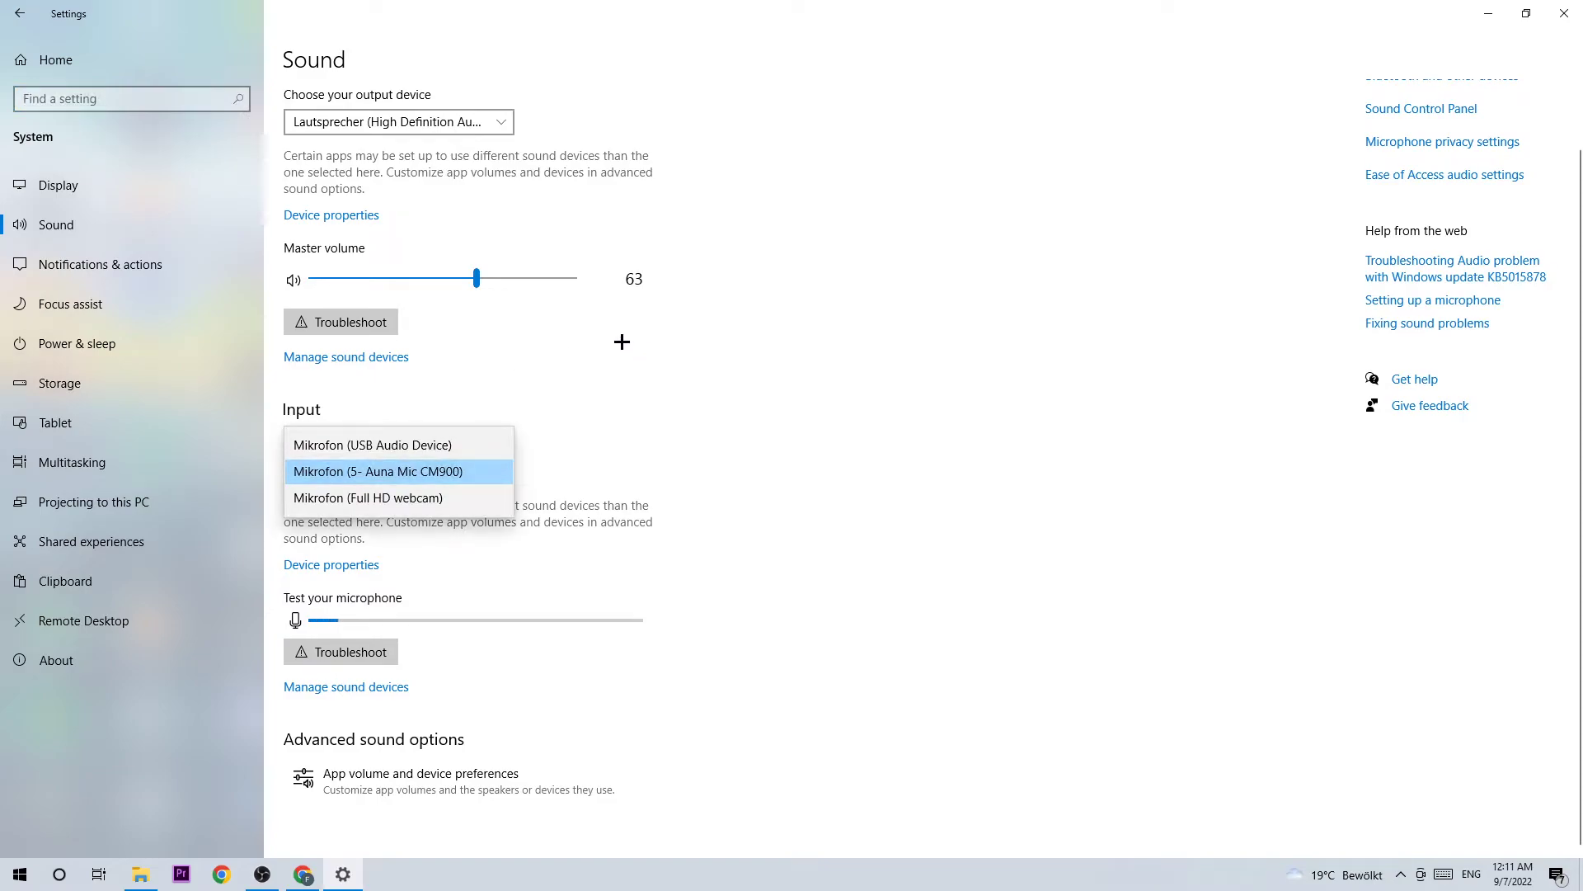
click(377, 472)
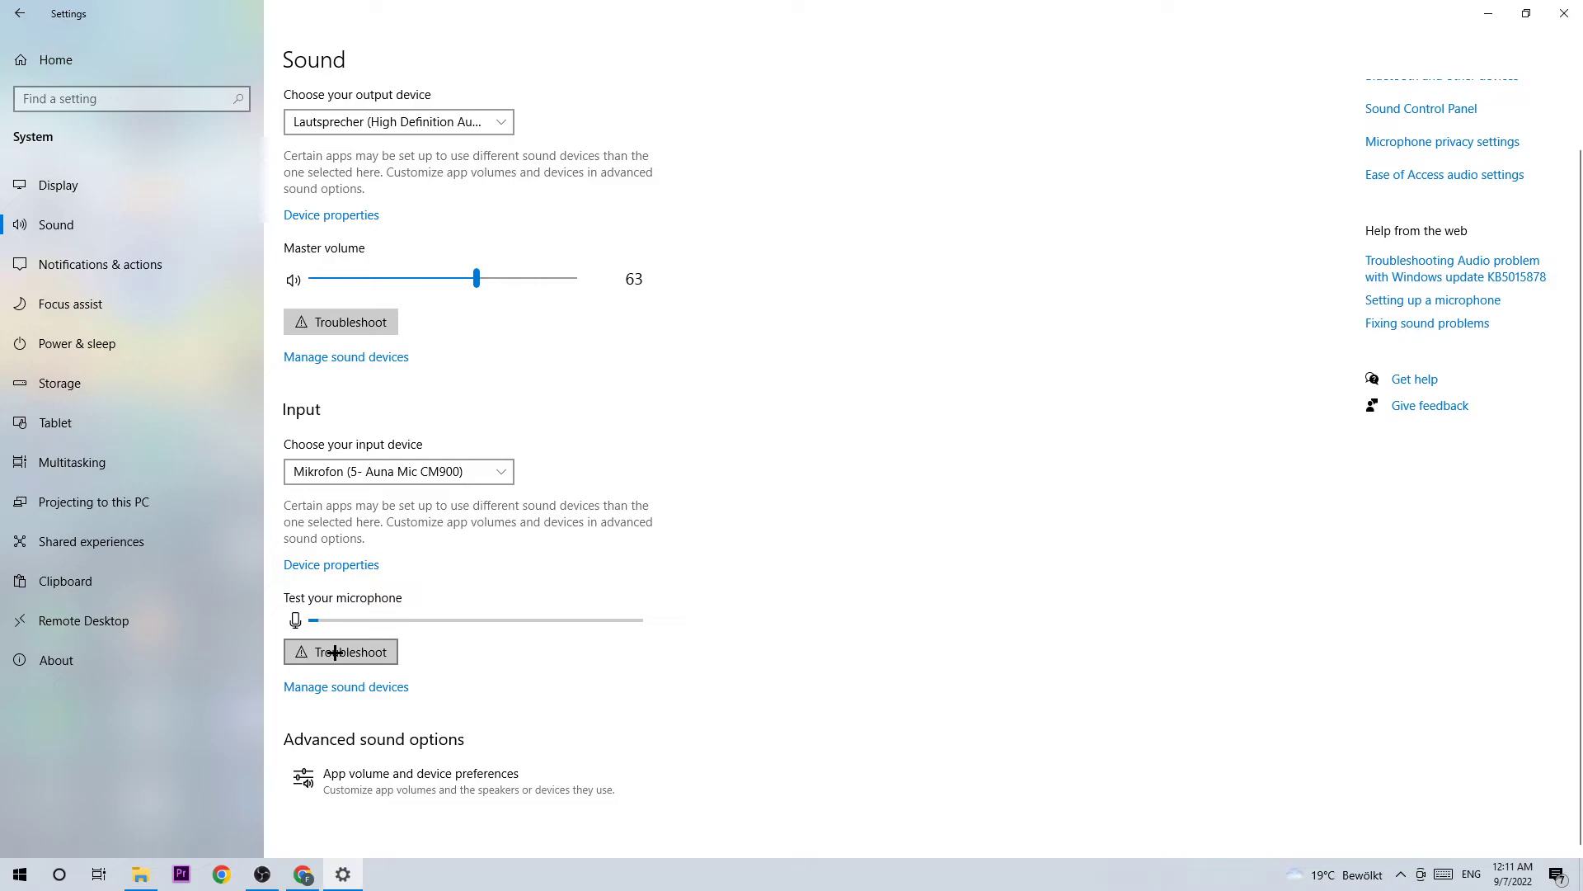
click(330, 564)
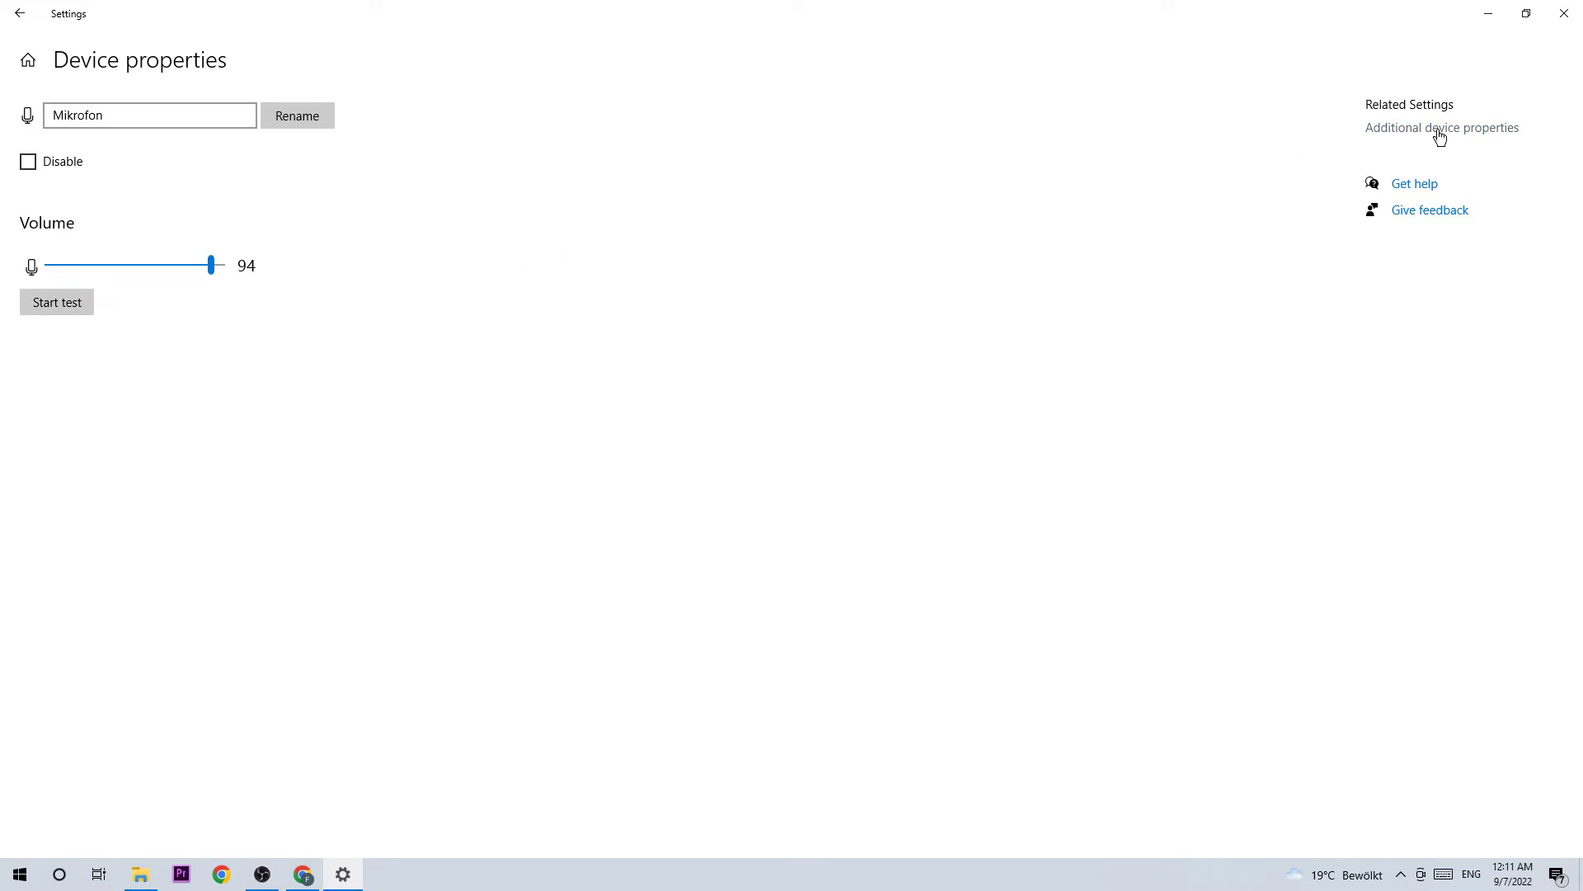
Open the microphone's full properties, keep it enabled, and view its Advanced format.
click(1443, 127)
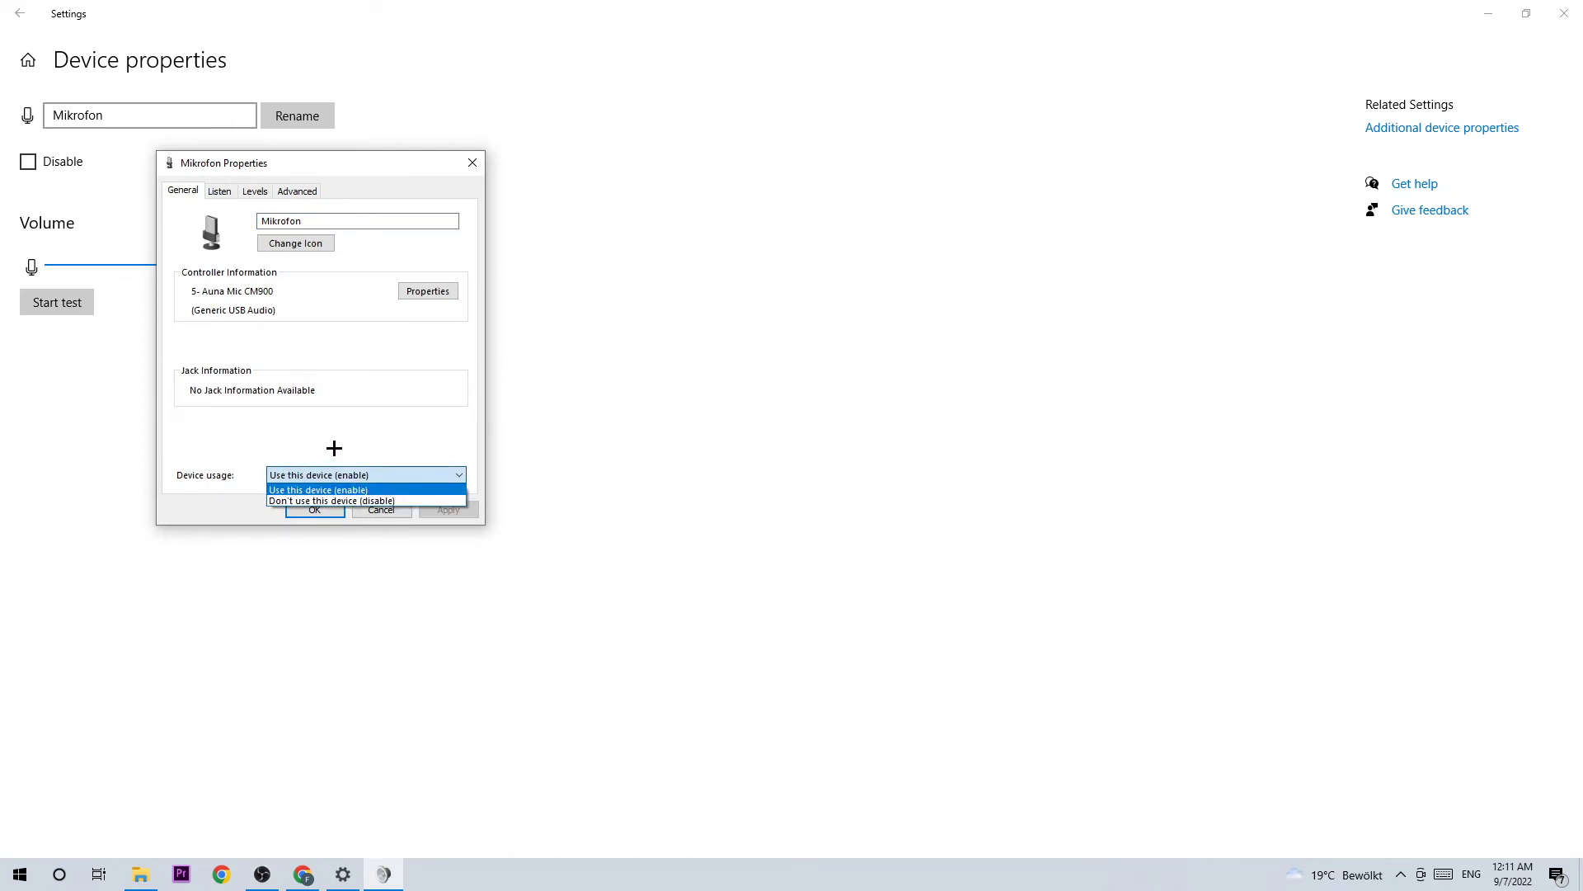
click(255, 190)
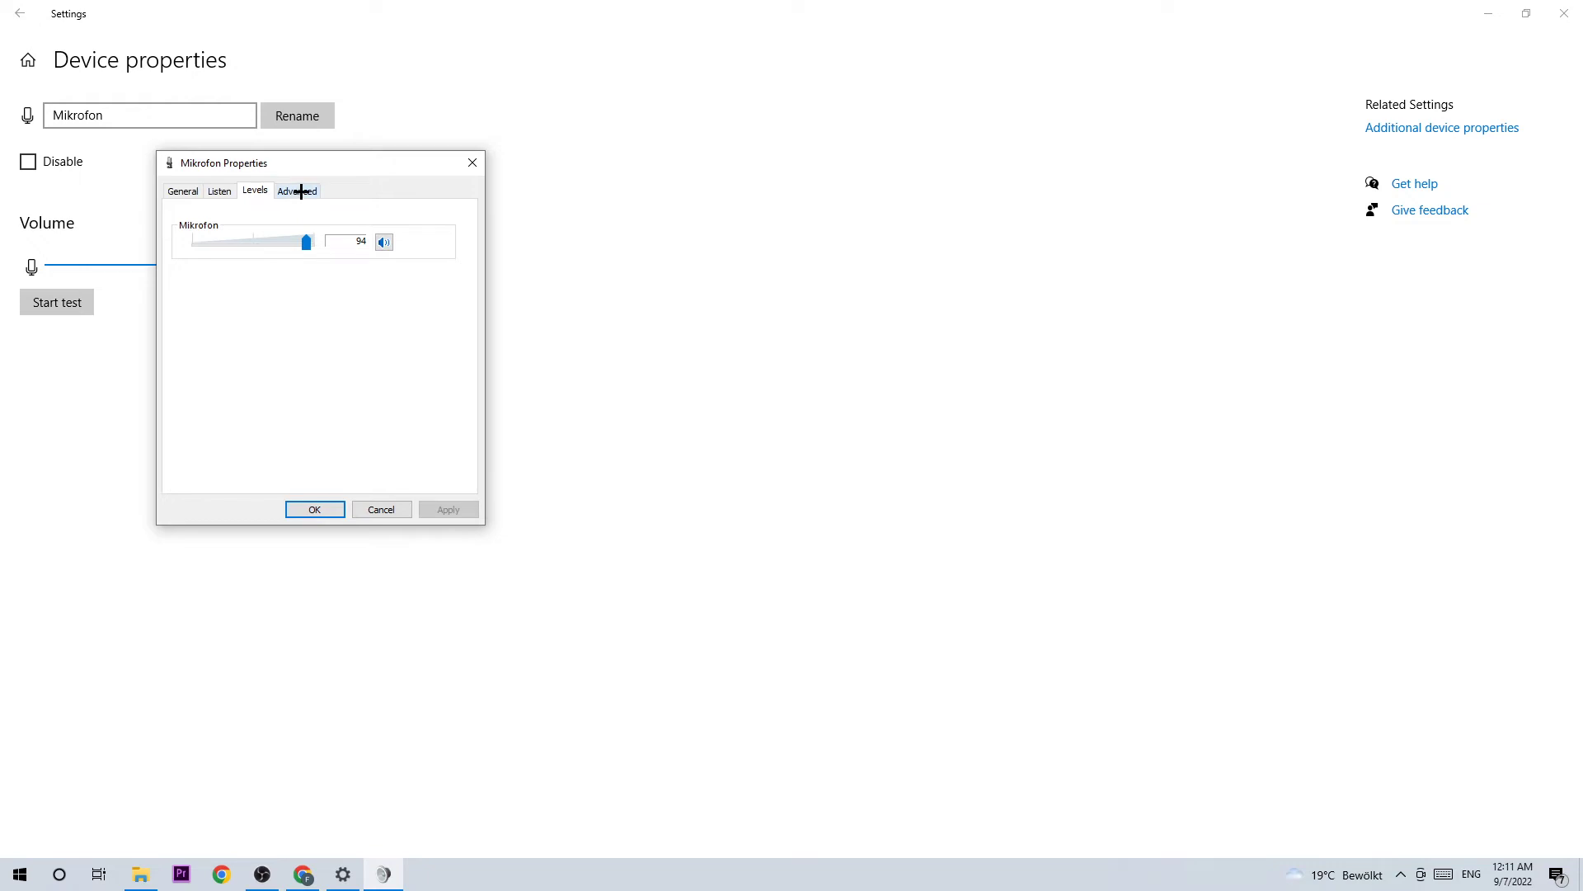
click(297, 190)
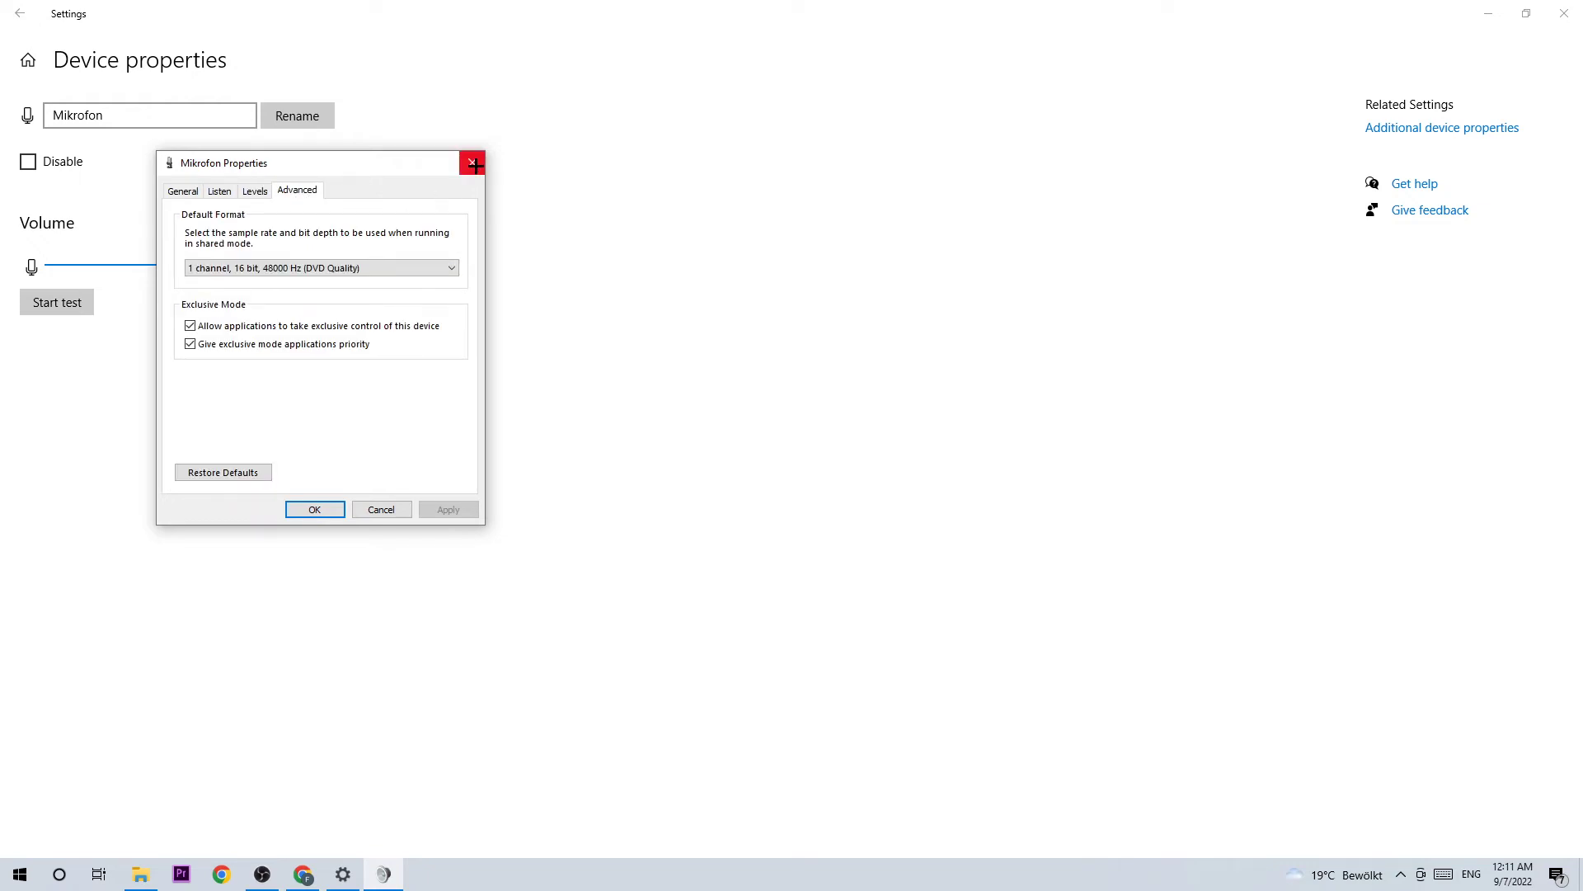